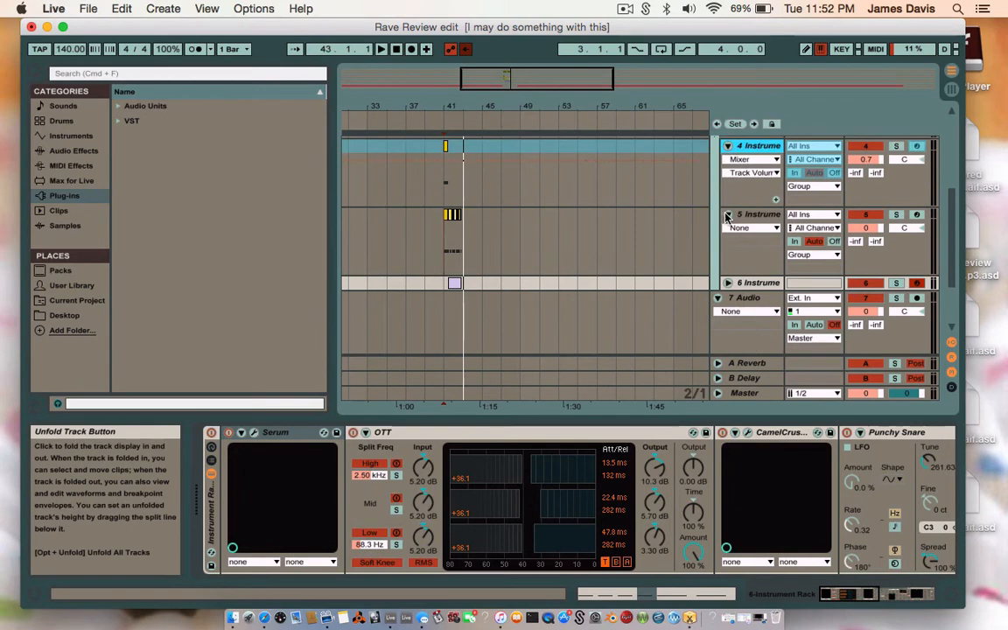
Place the reference remix clip in the arrangement and select the empty bass track
left_click(728, 145)
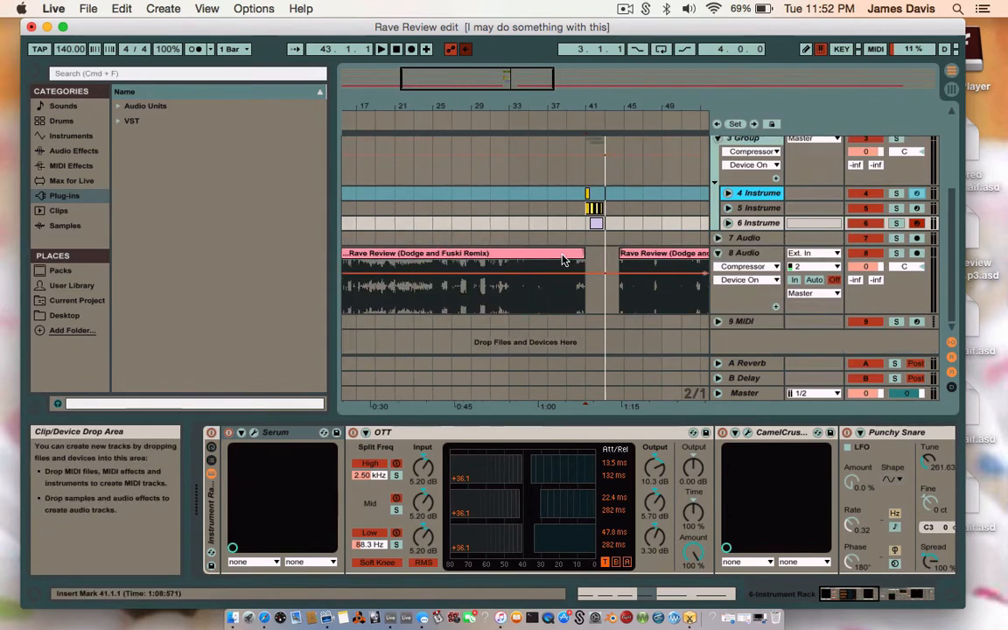
left_click(718, 252)
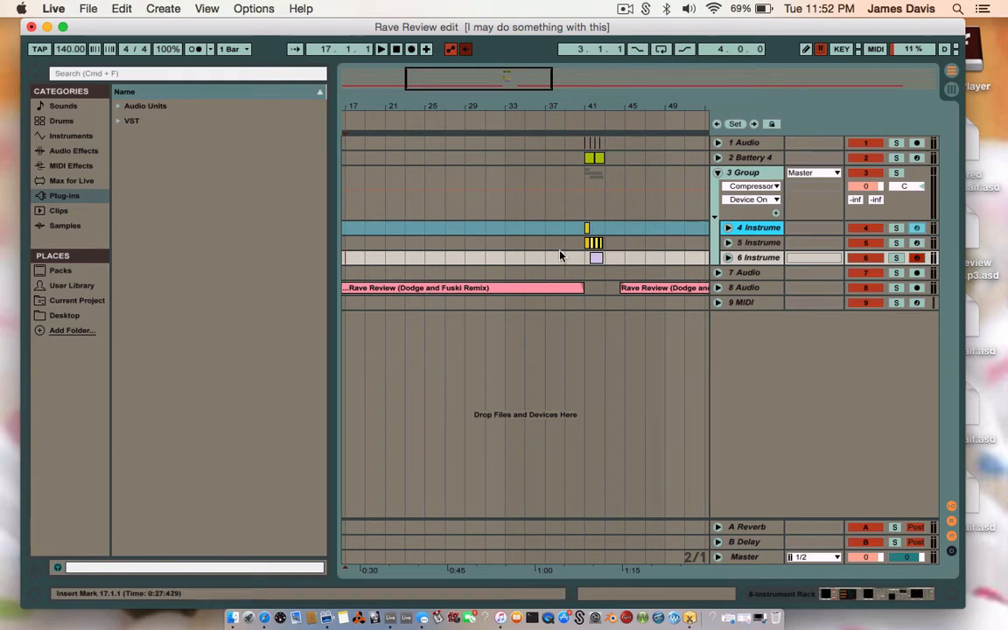
mouse_move(525, 266)
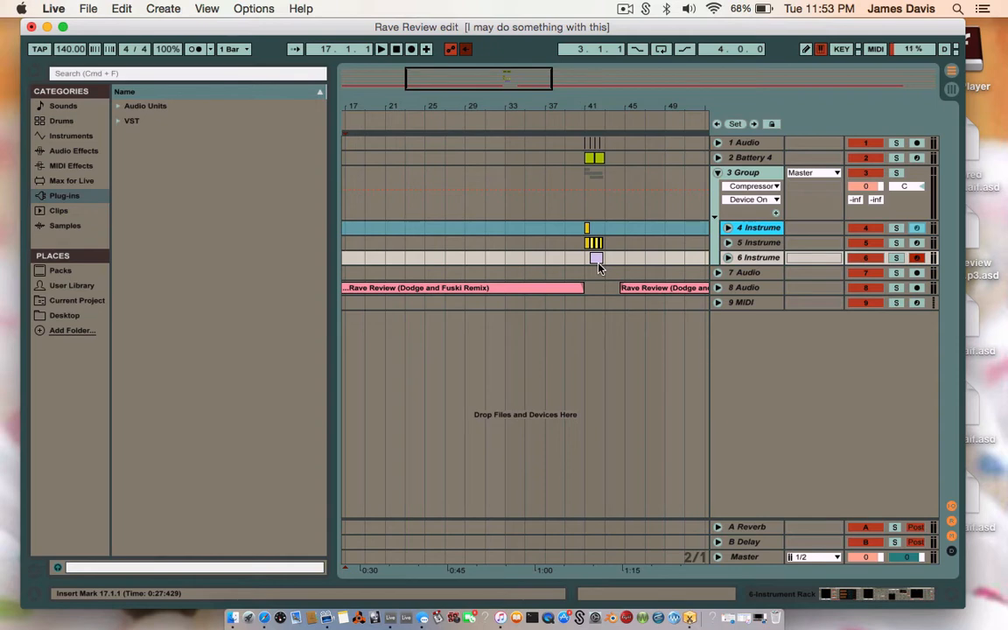
Load the Sideproject Default instrument preset from the user library onto the track
left_click(382, 49)
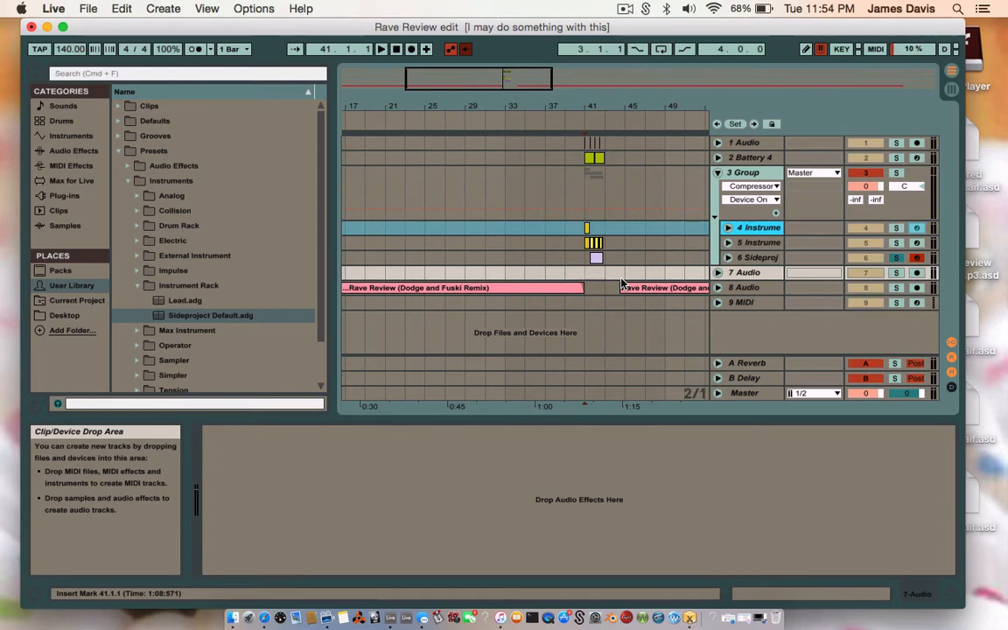
mouse_move(749, 255)
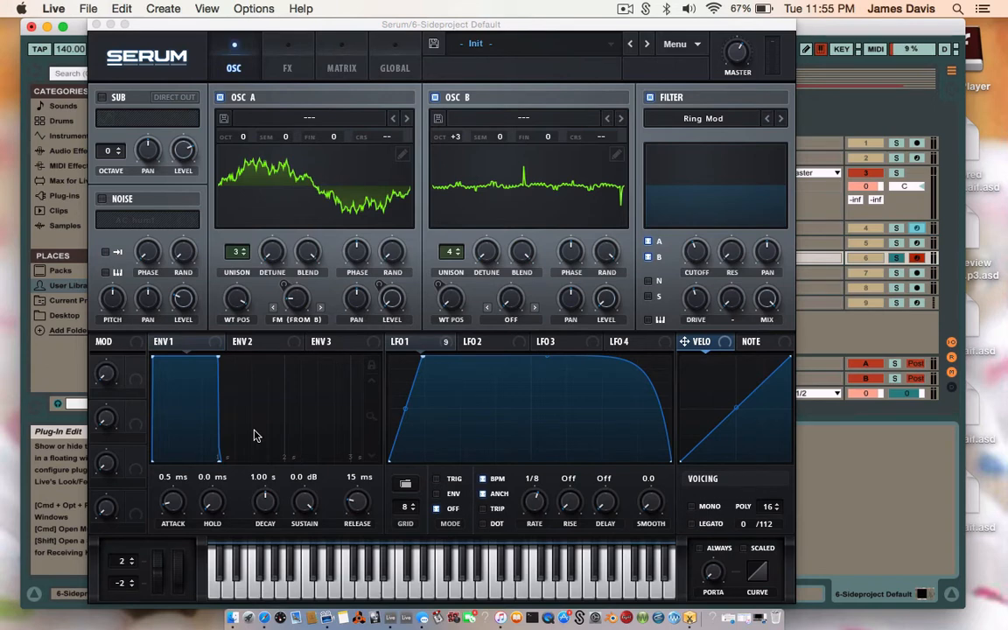
mouse_move(248, 319)
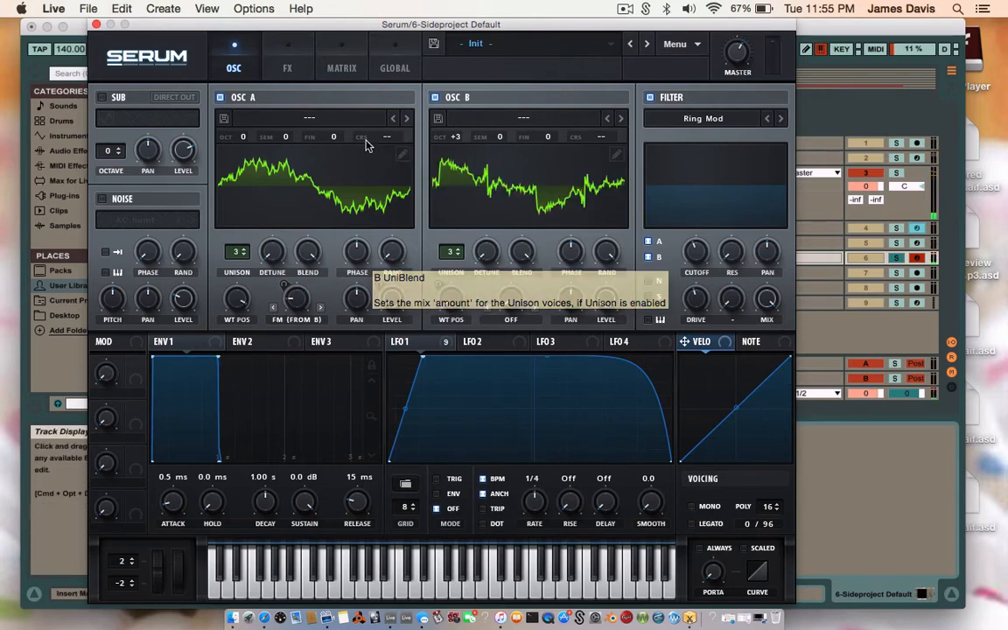
Give oscillator A the Spectral > Reesey Mess 5 wavetable and reshape it with a Proc formula preset
left_click(308, 119)
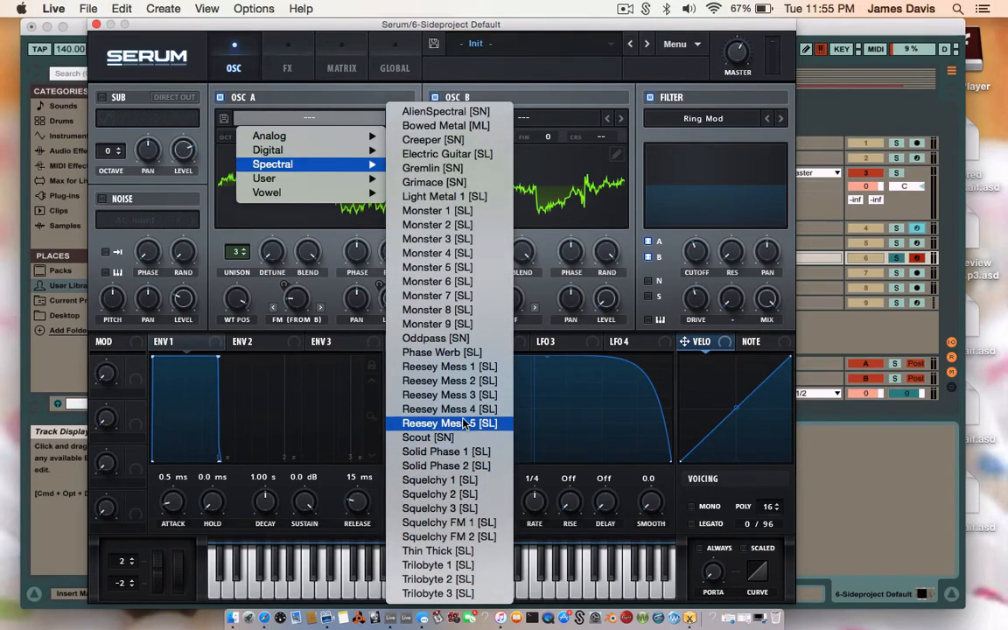
left_click(448, 422)
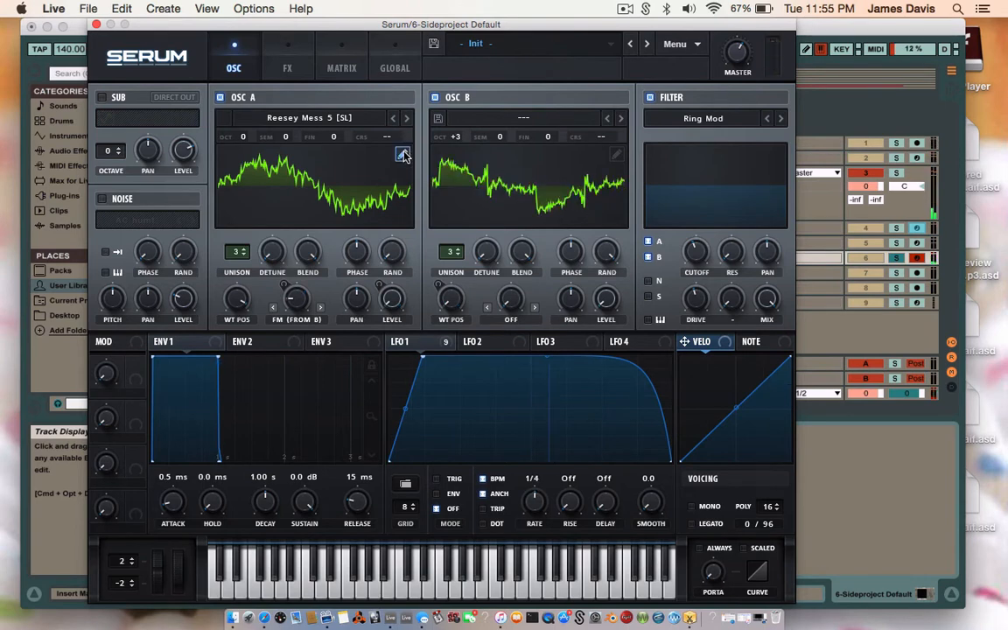
left_click(403, 154)
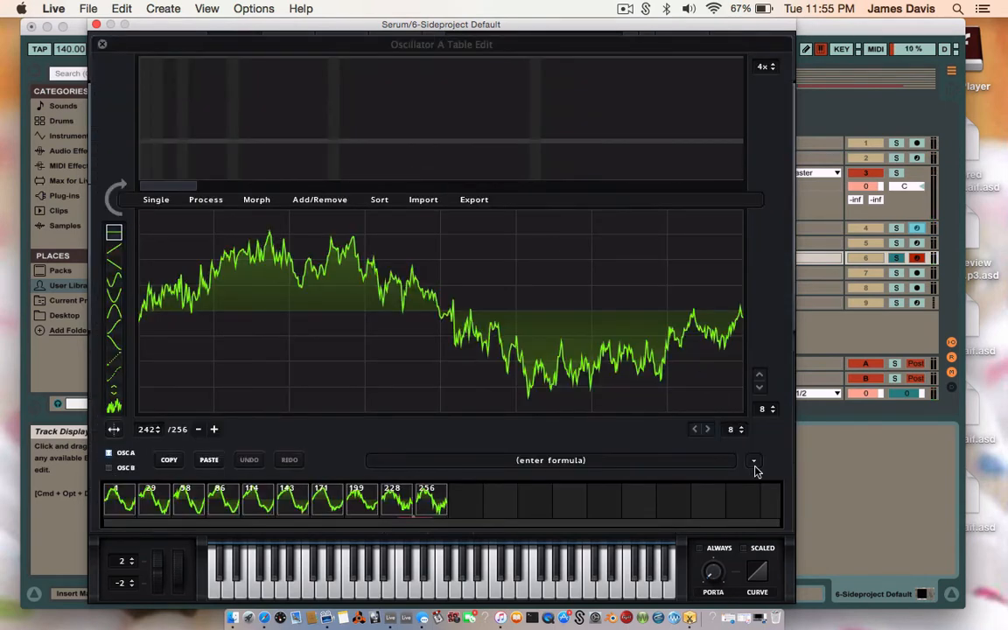
left_click(753, 461)
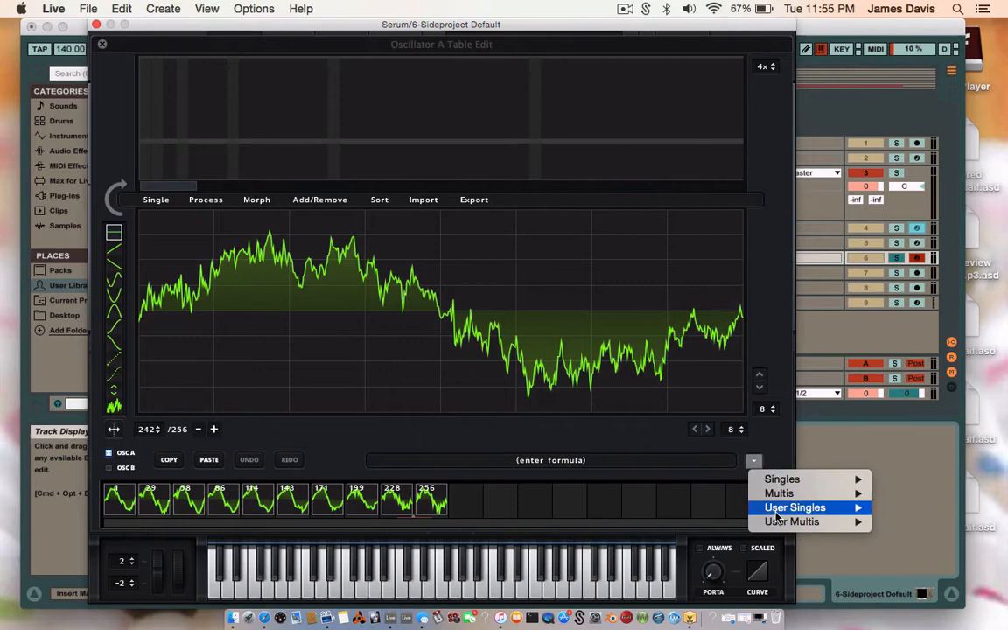
mouse_move(779, 494)
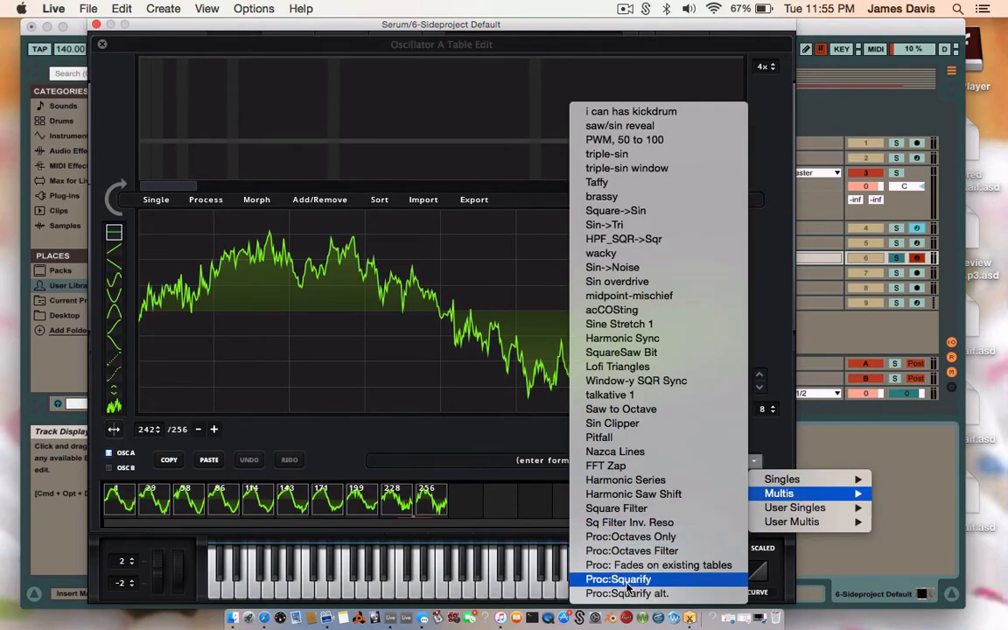
left_click(618, 578)
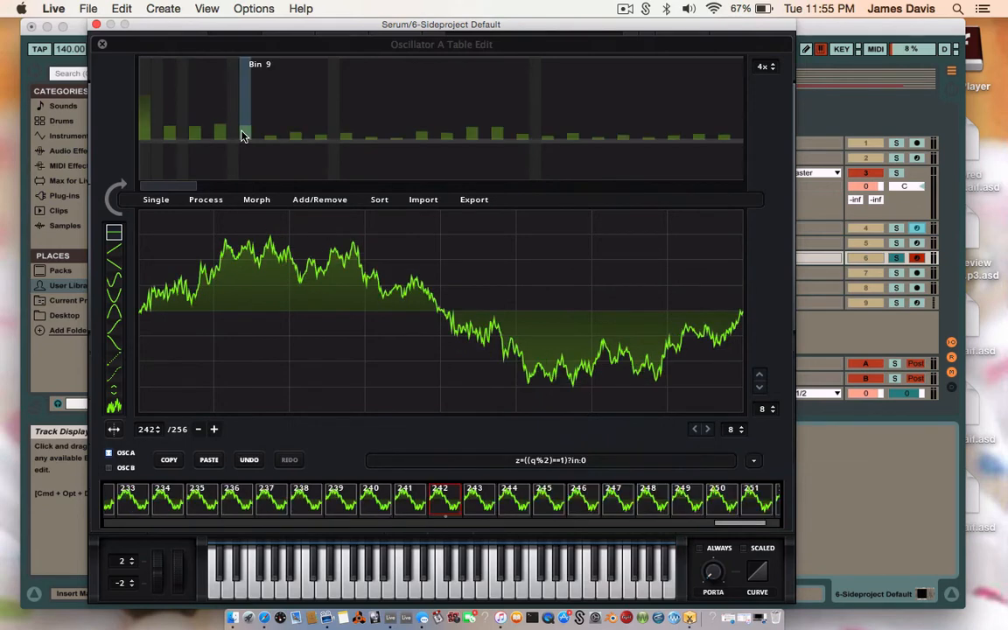
left_click(101, 44)
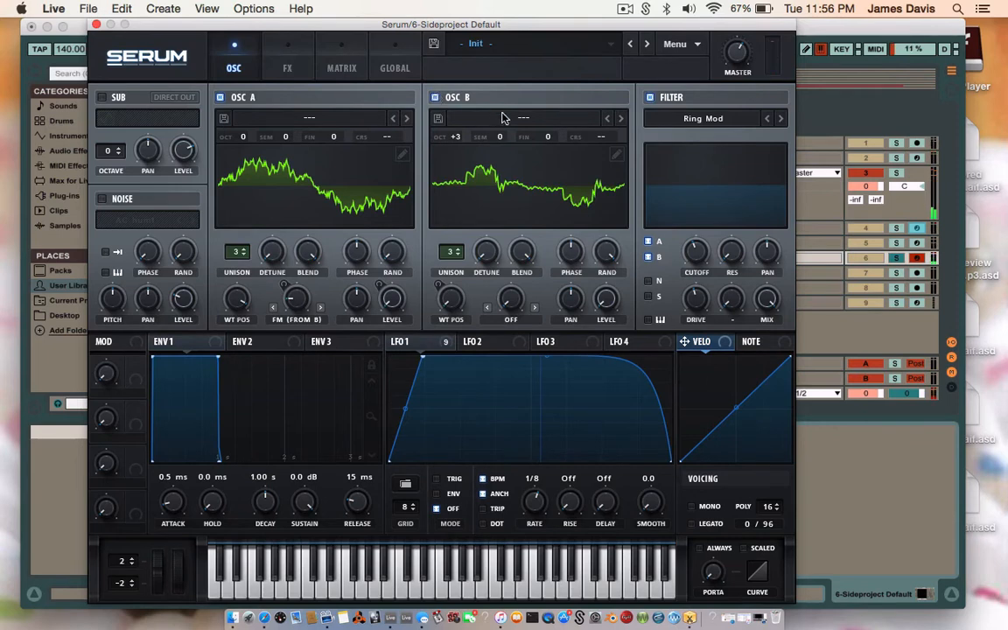
Give oscillator B the Analog > 4088 wavetable and show the FX rack
left_click(523, 118)
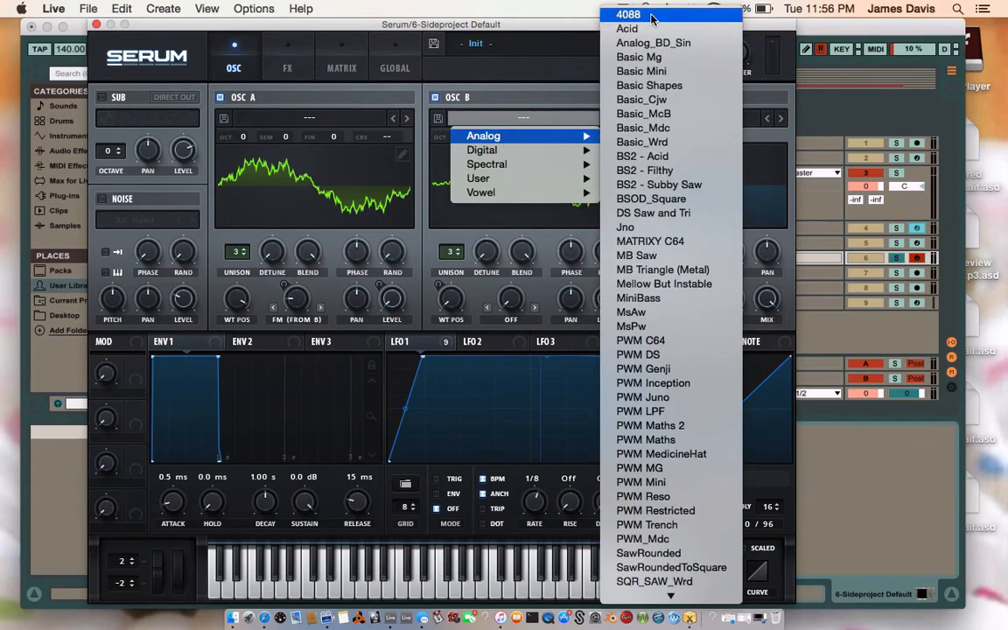
left_click(629, 14)
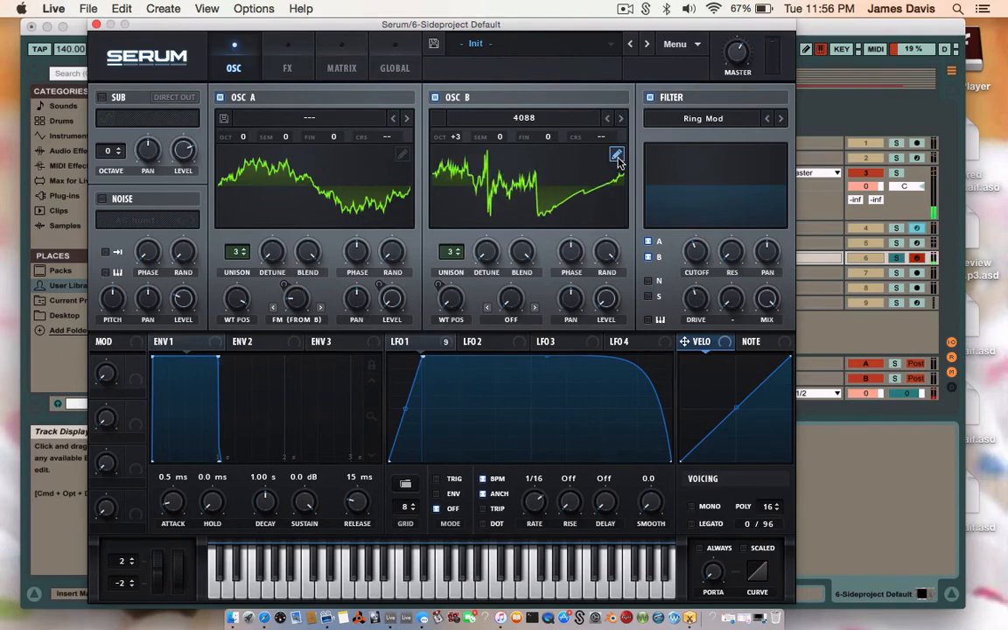
left_click(617, 154)
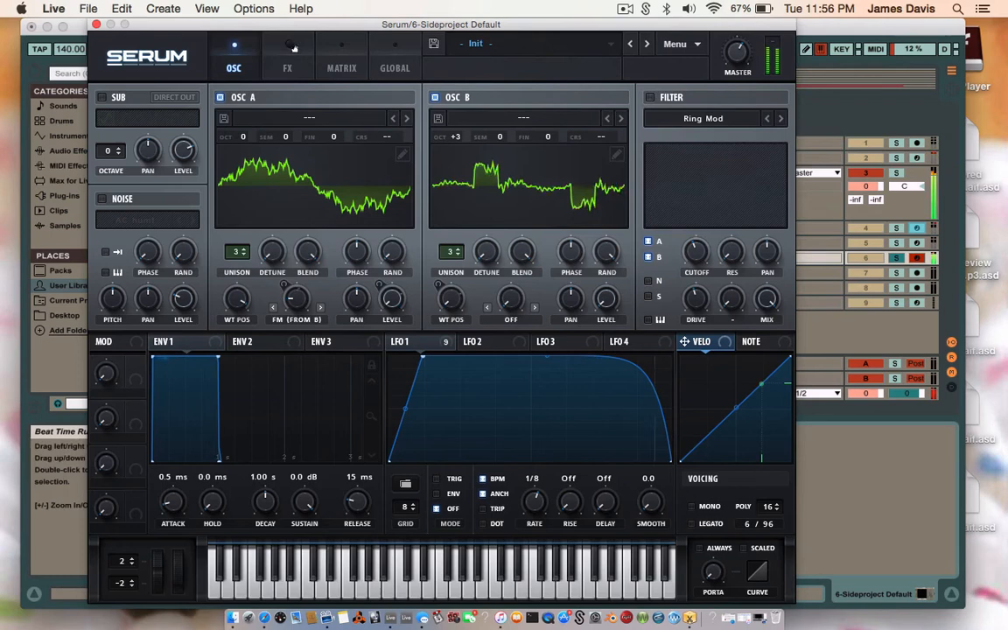
left_click(288, 66)
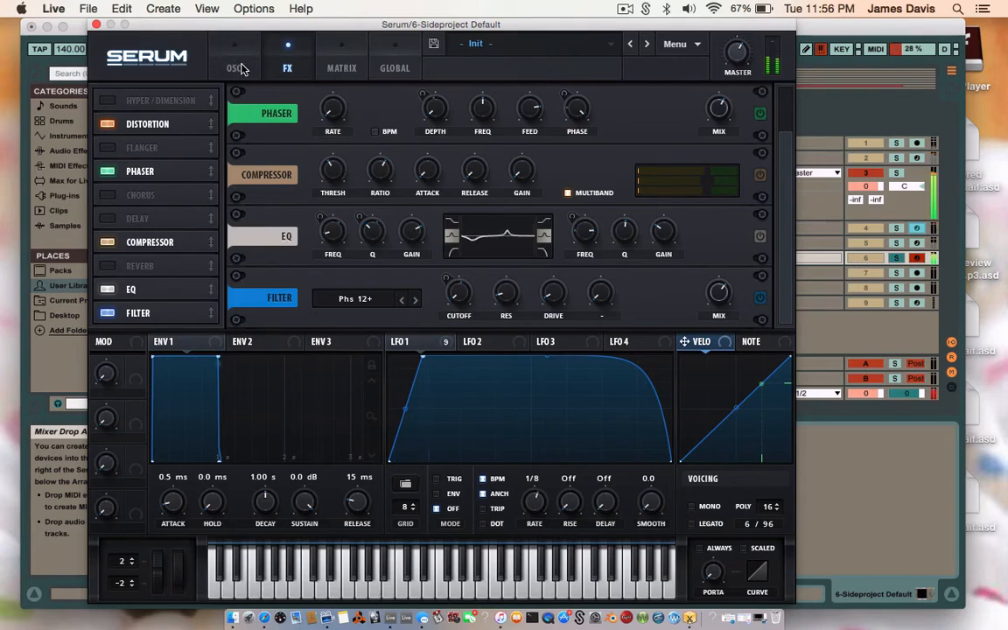
left_click(235, 68)
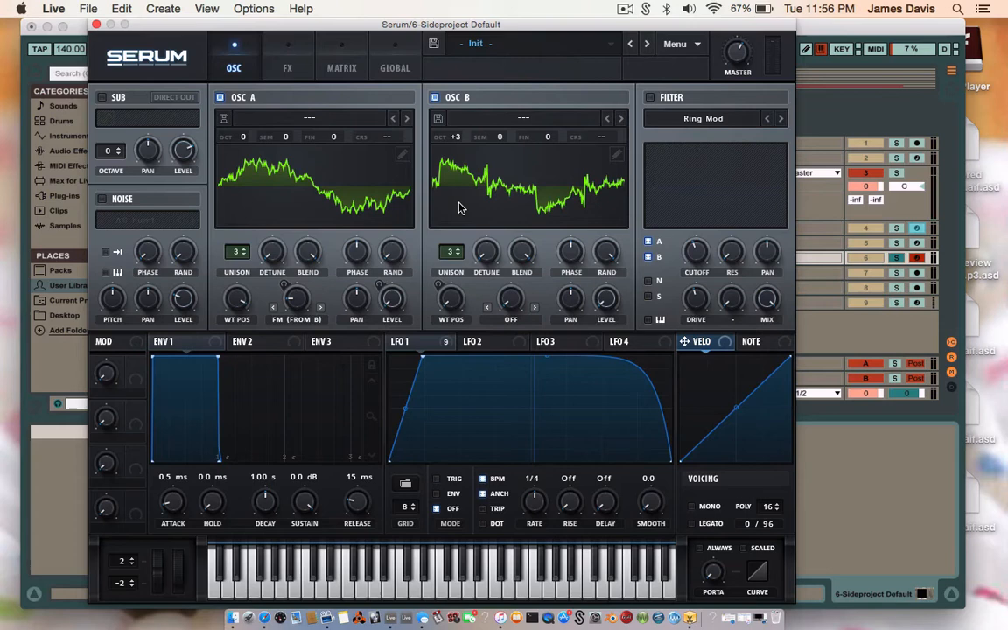
mouse_move(245, 242)
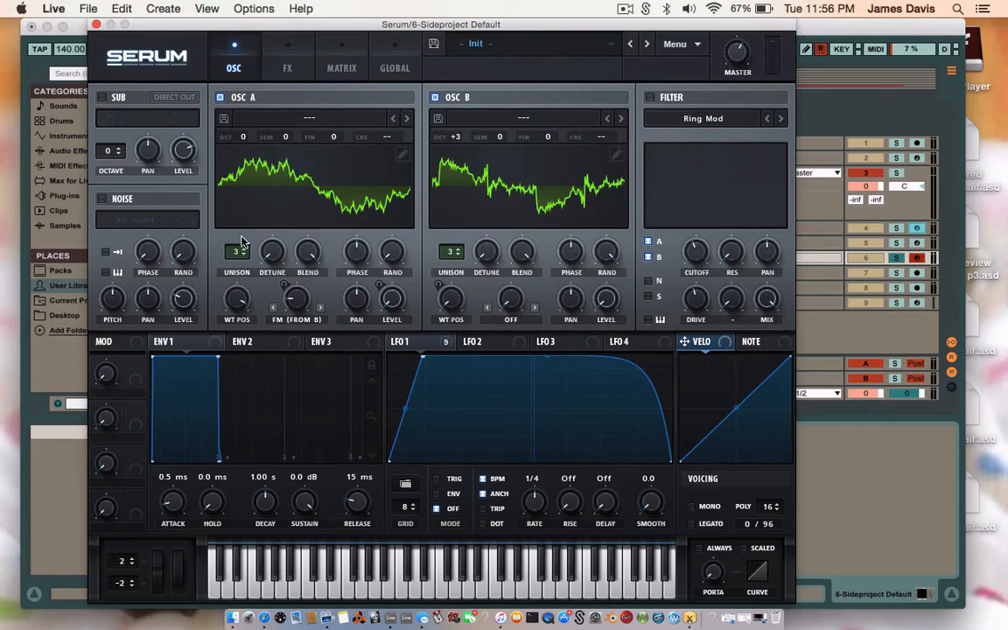
mouse_move(437, 259)
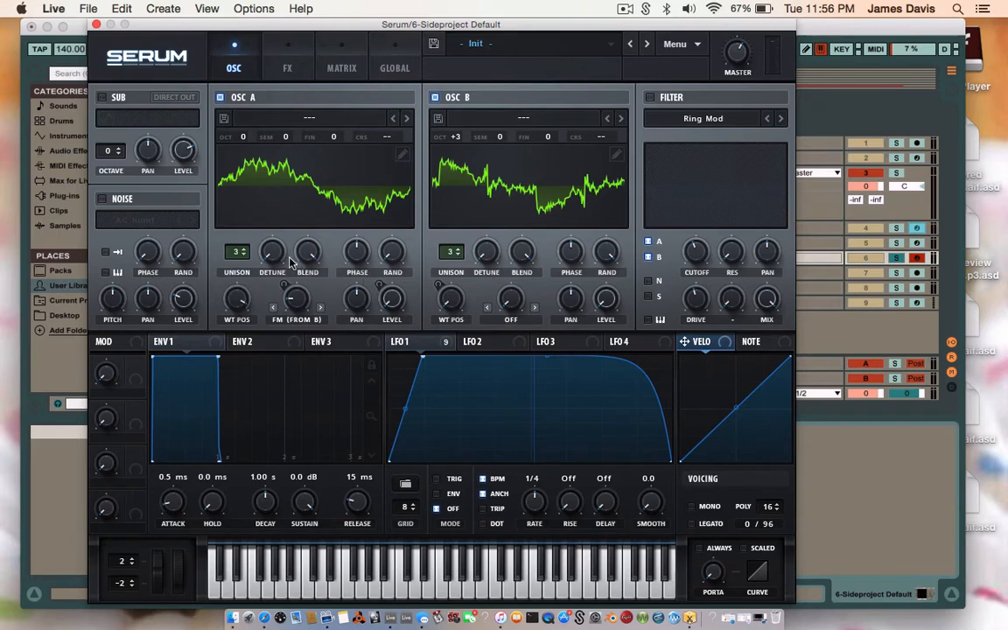
mouse_move(524, 259)
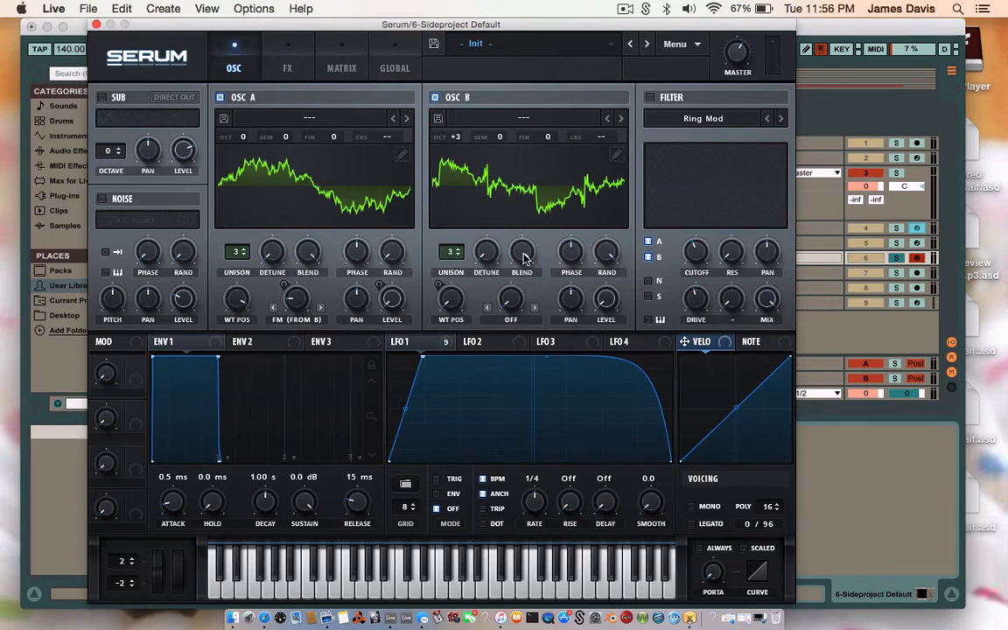
mouse_move(543, 241)
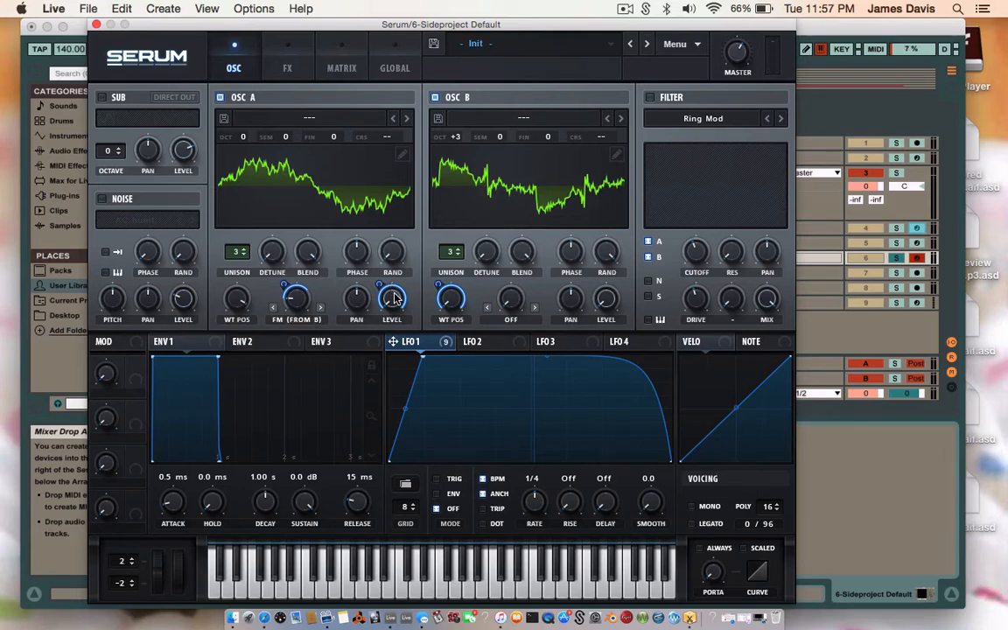
right_click(392, 297)
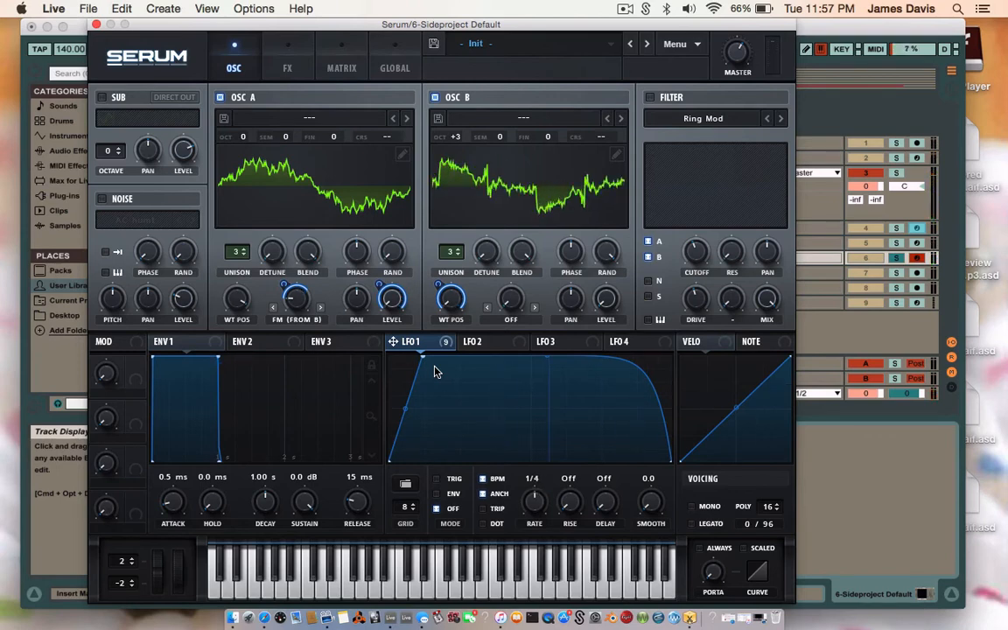
mouse_move(452, 299)
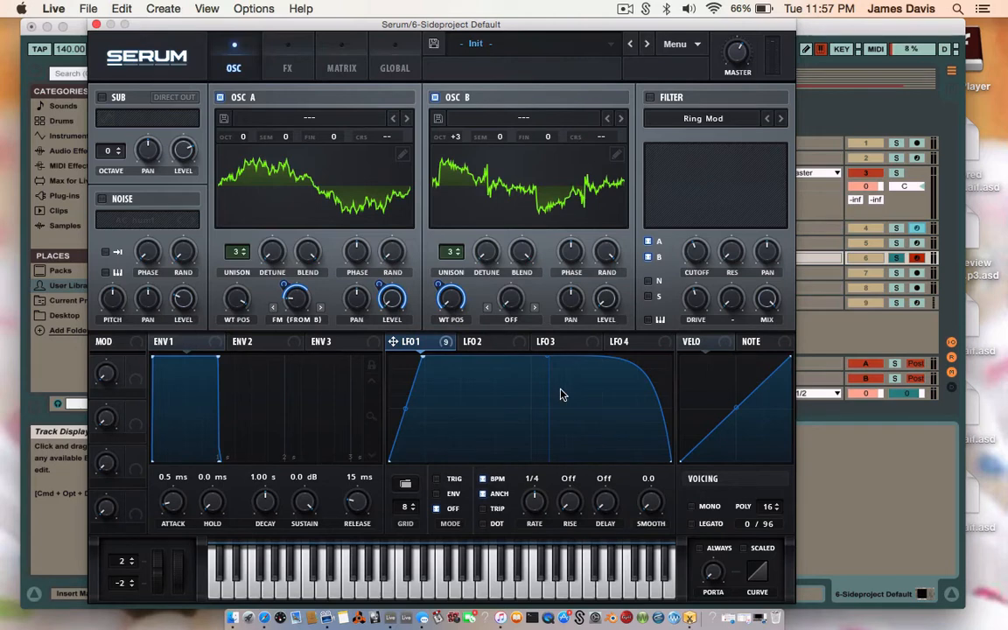
mouse_move(672, 147)
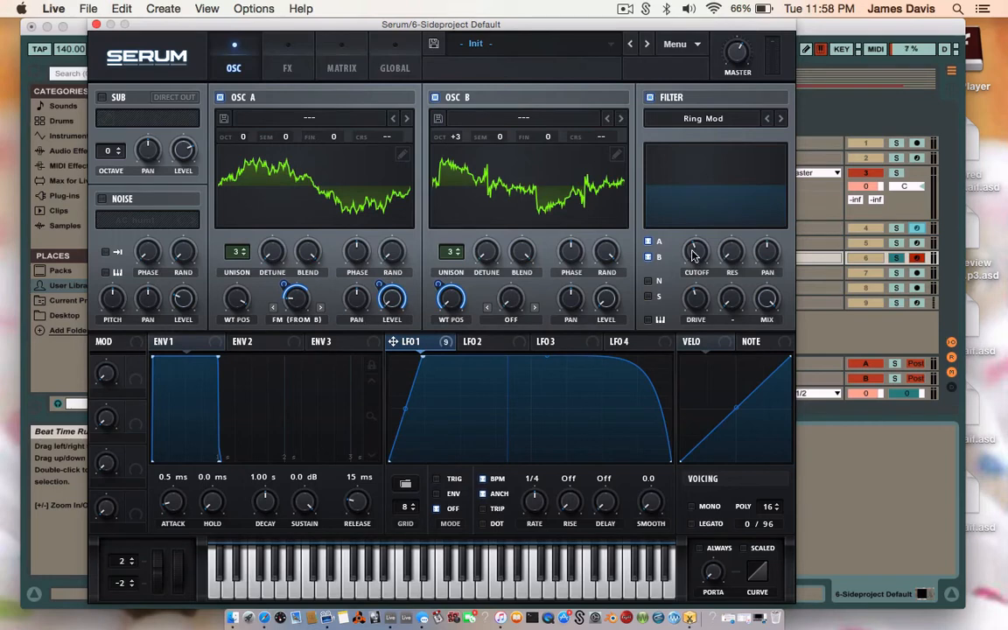
mouse_move(697, 254)
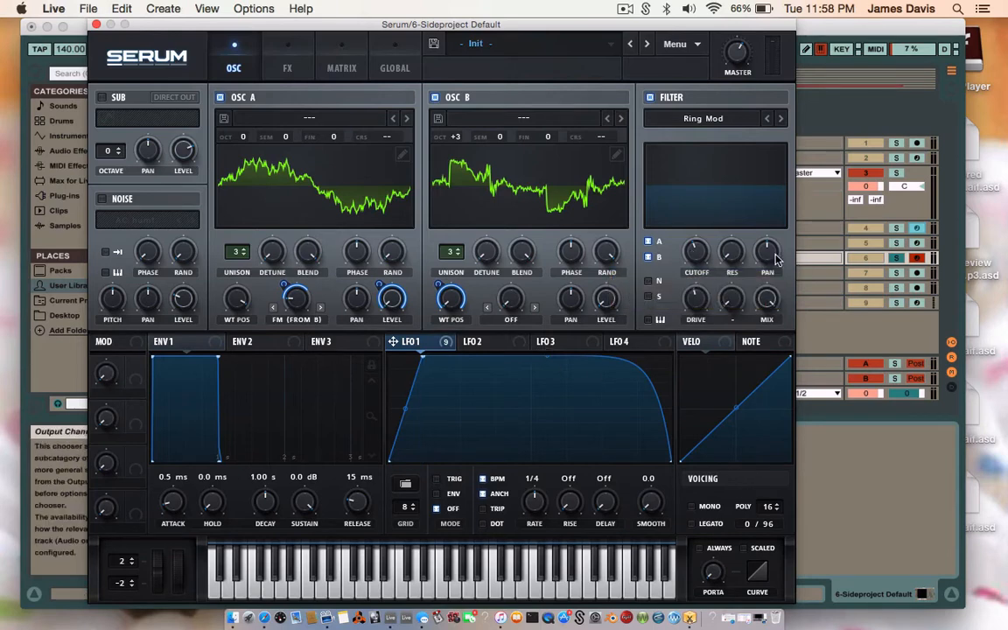
mouse_move(697, 252)
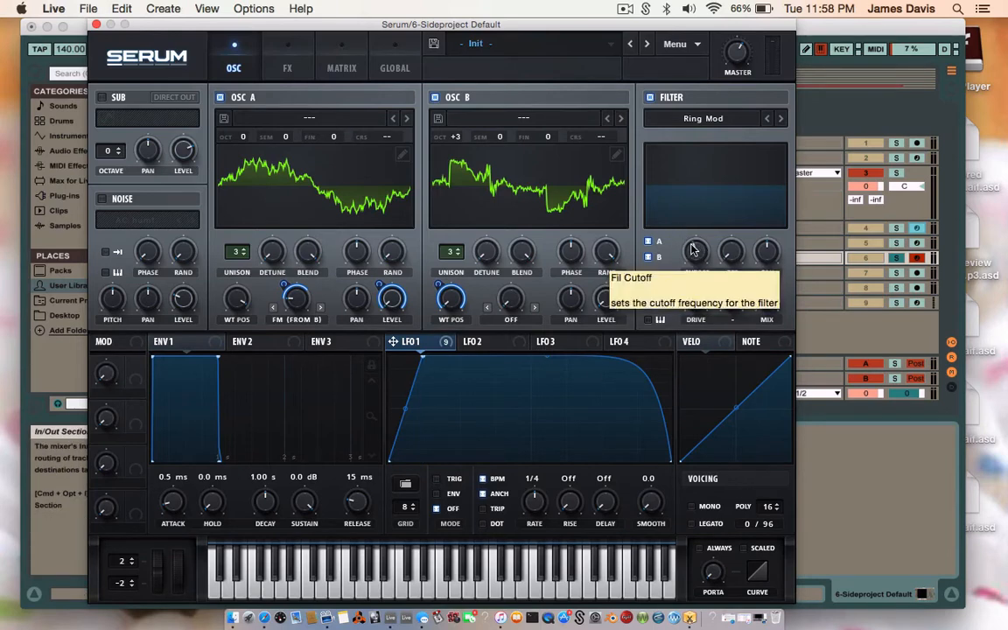
mouse_move(700, 263)
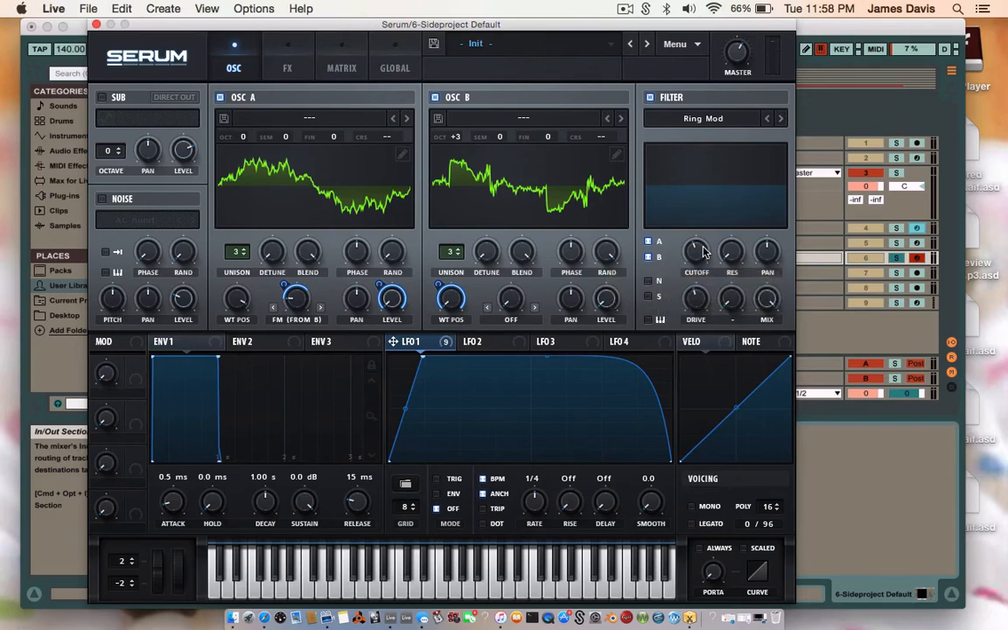
mouse_move(696, 252)
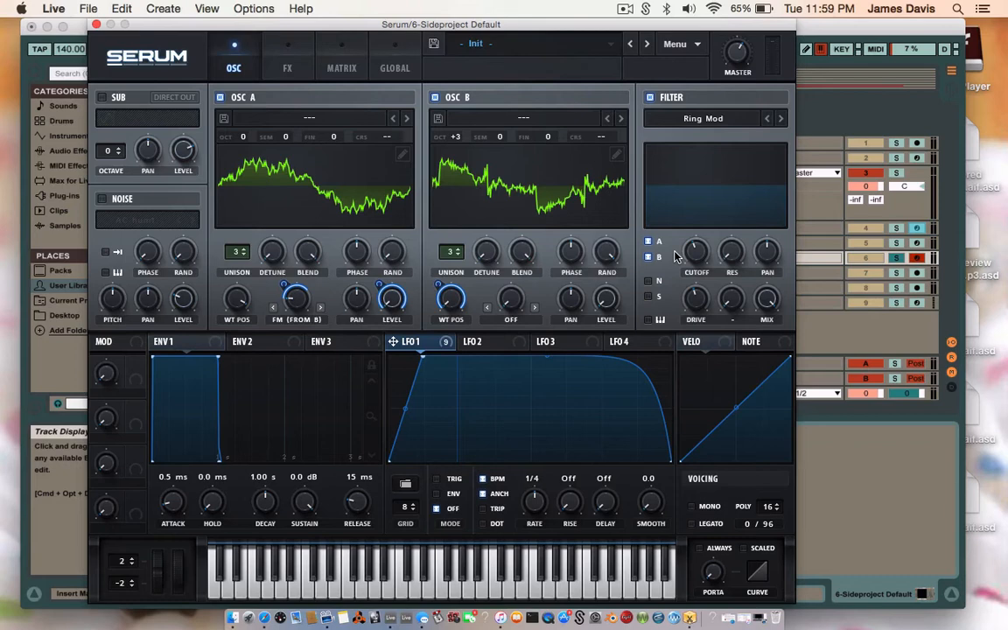
mouse_move(700, 256)
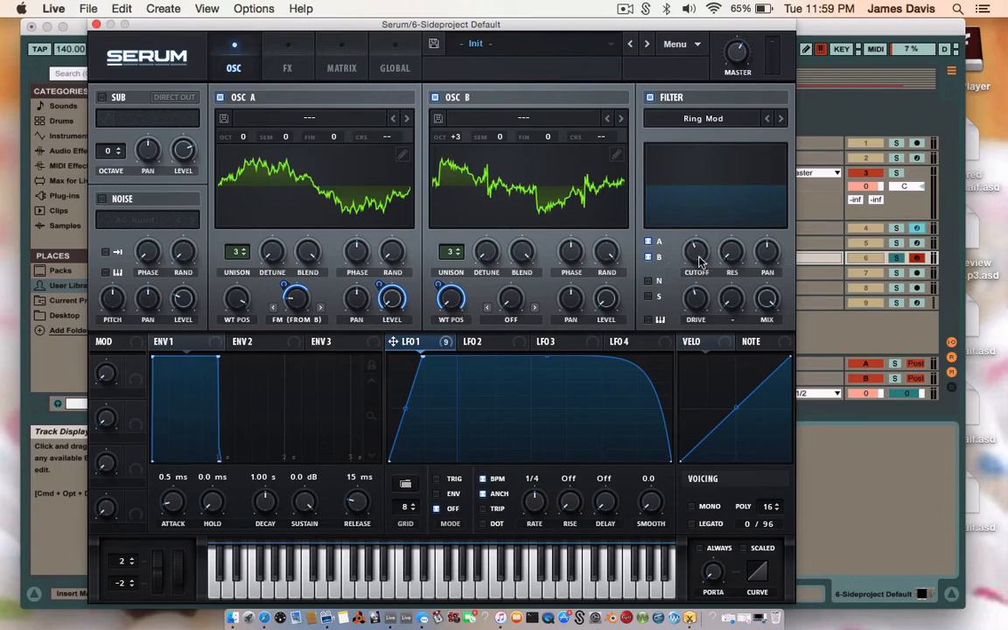
mouse_move(697, 252)
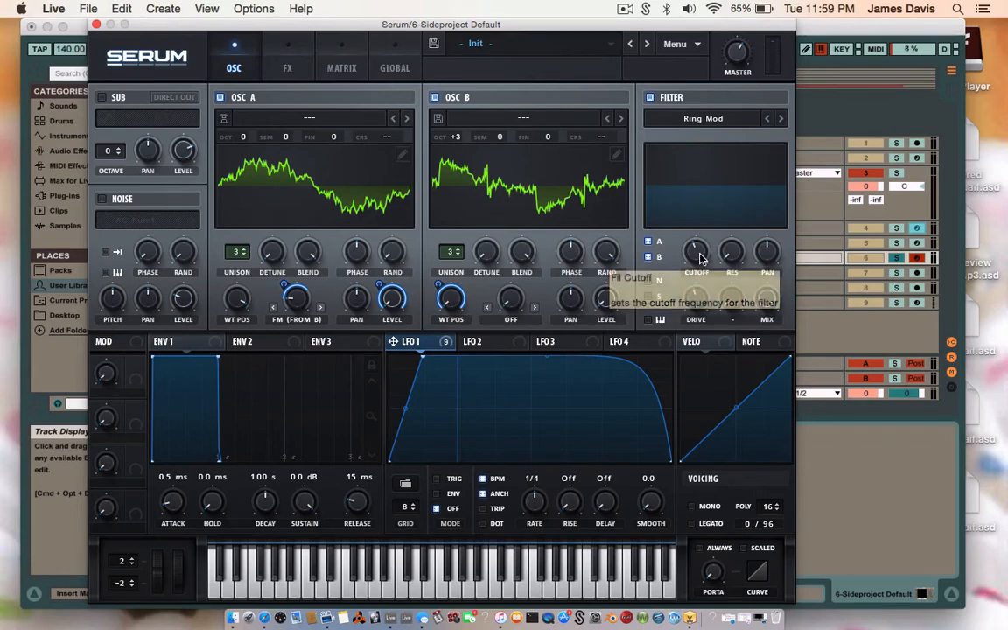
mouse_move(697, 254)
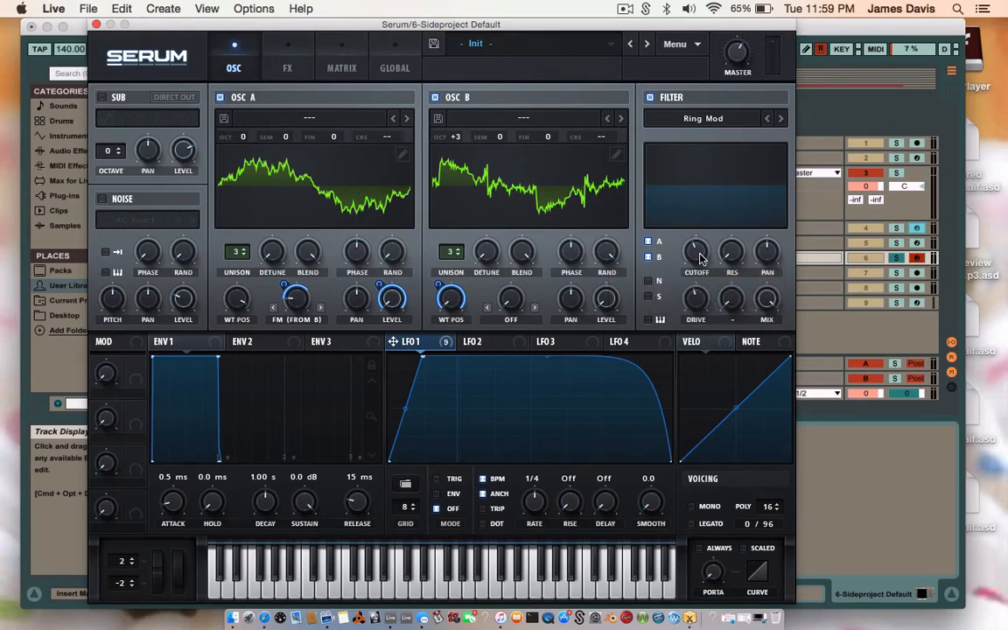
mouse_move(767, 278)
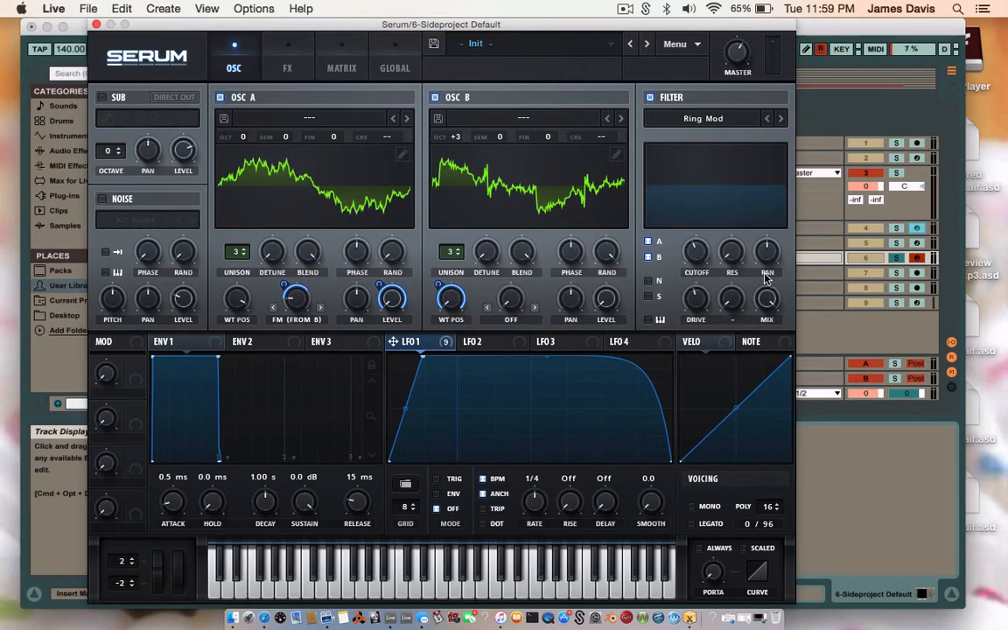
mouse_move(731, 253)
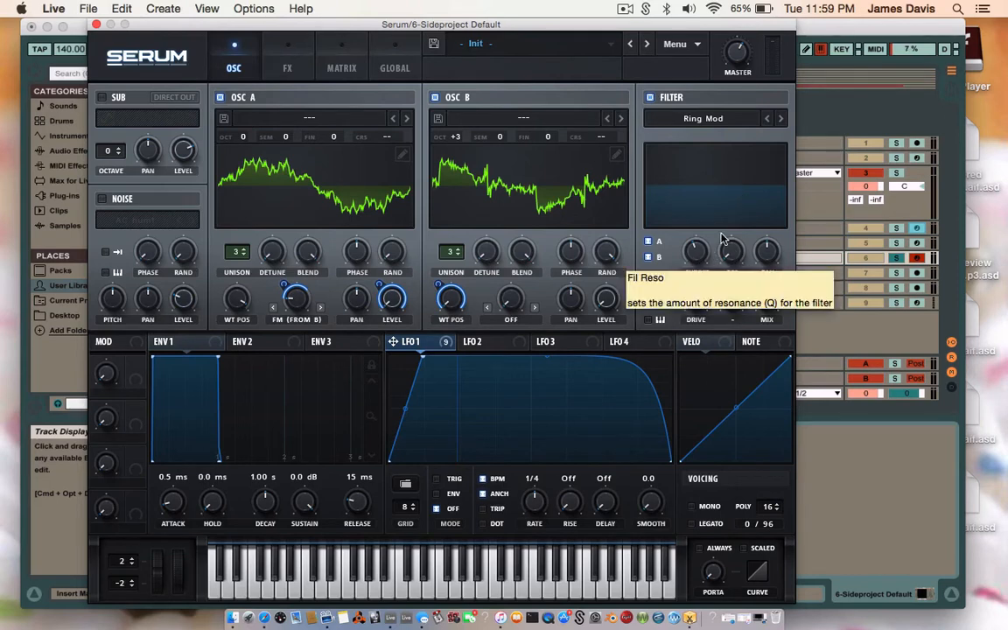
mouse_move(709, 294)
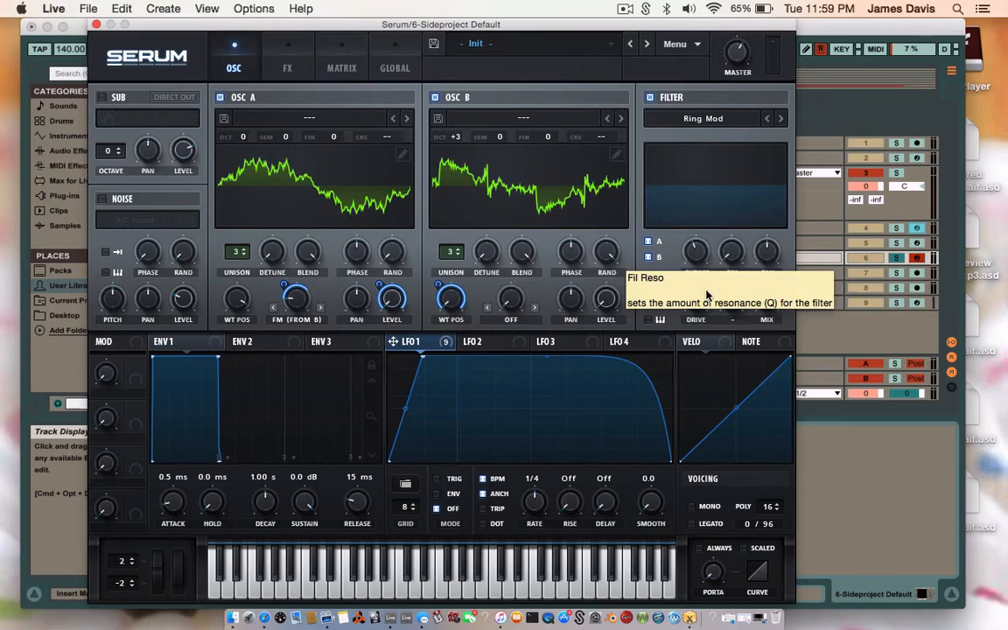
mouse_move(487, 269)
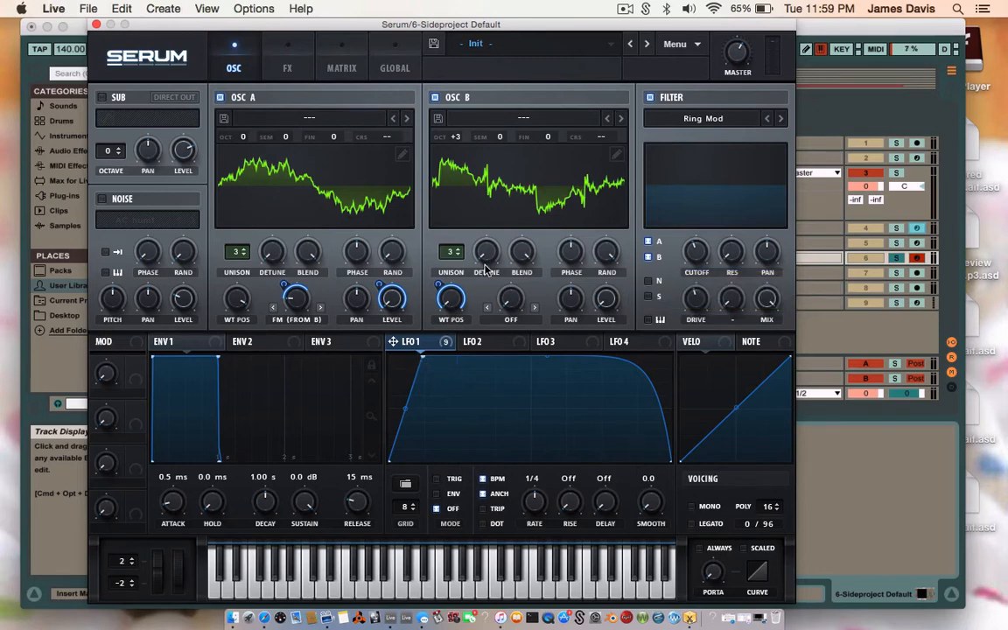
mouse_move(427, 369)
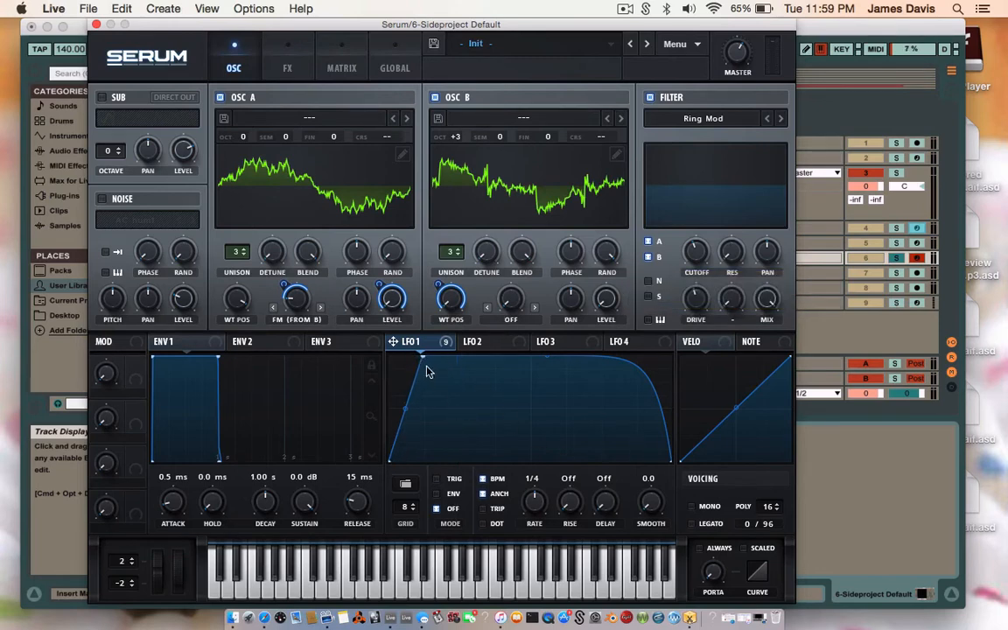
mouse_move(424, 363)
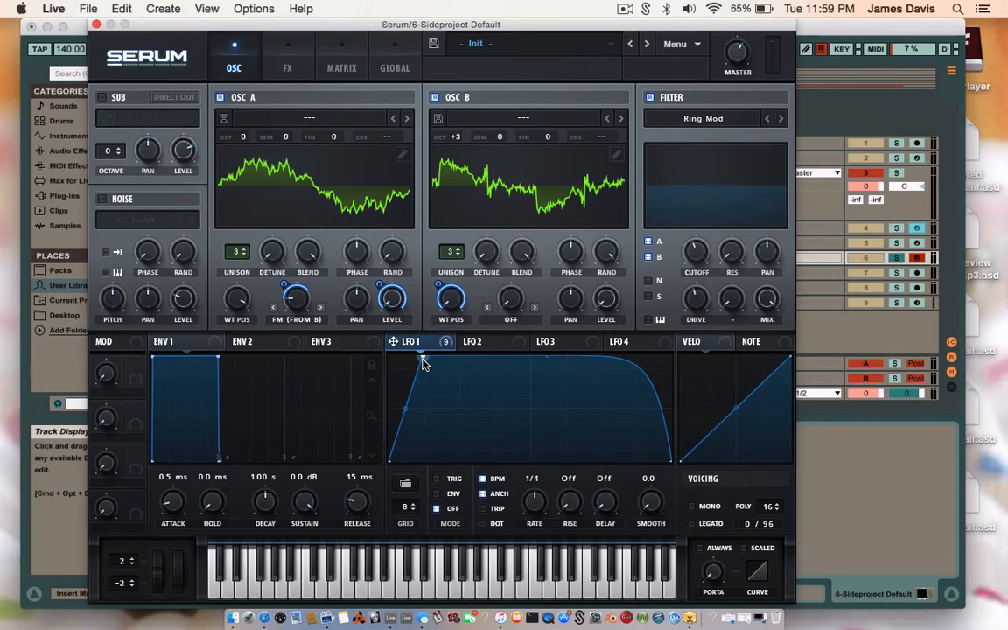
mouse_move(493, 378)
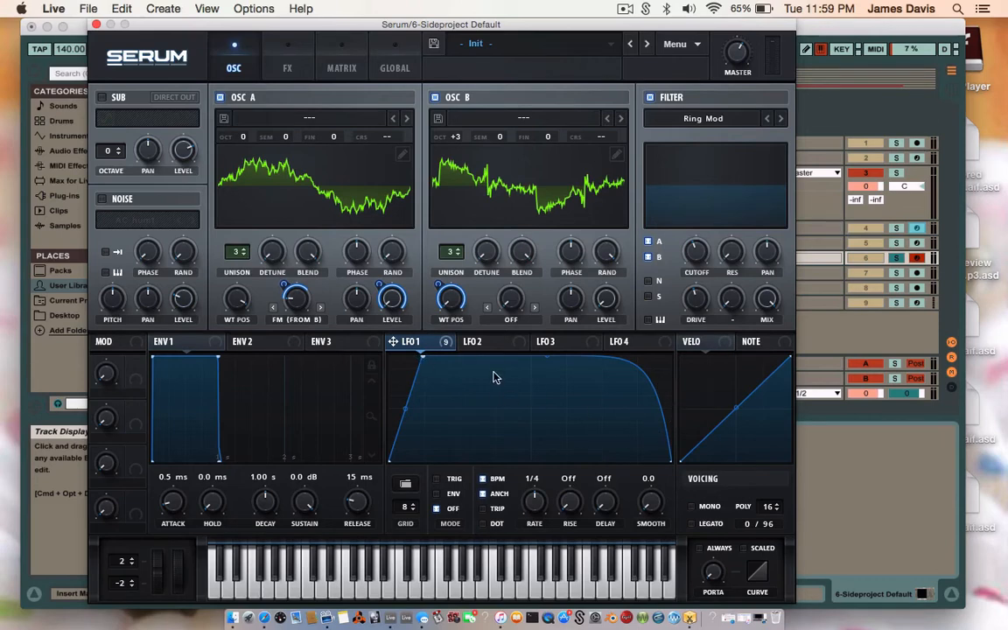
mouse_move(423, 357)
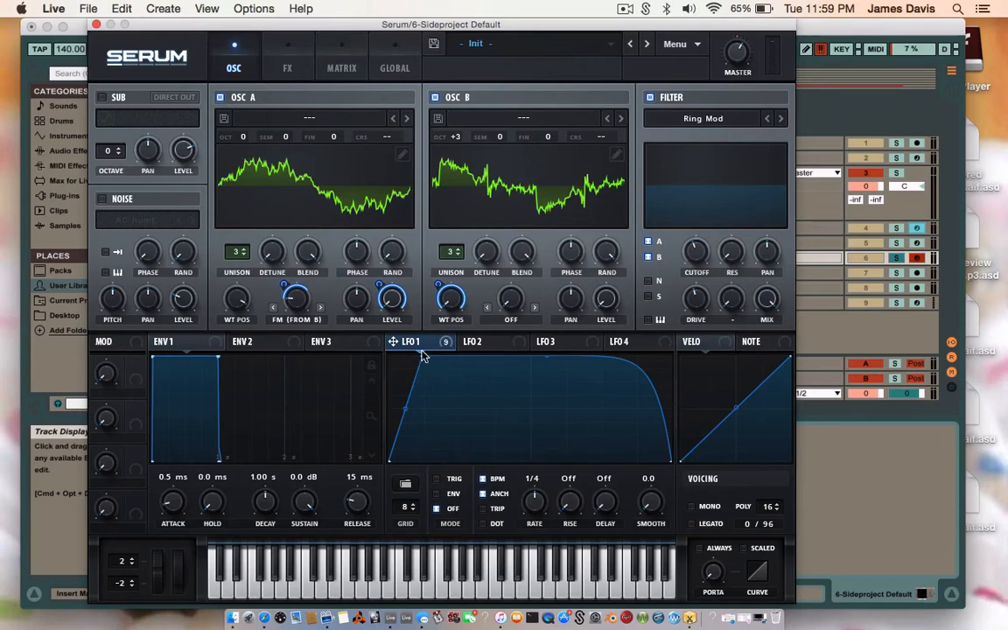
left_click_drag(420, 359, 429, 354)
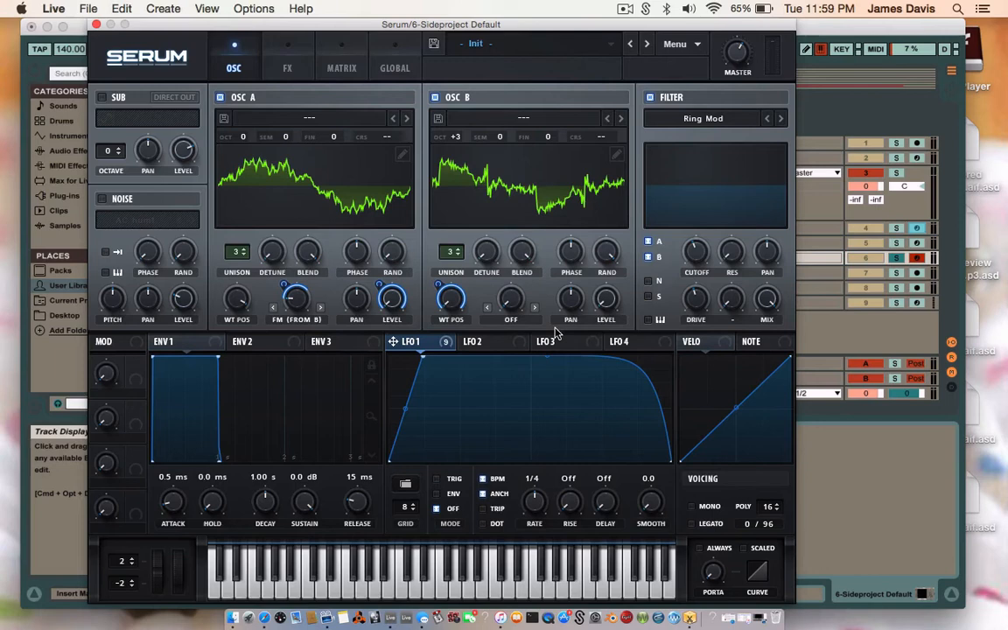
mouse_move(539, 405)
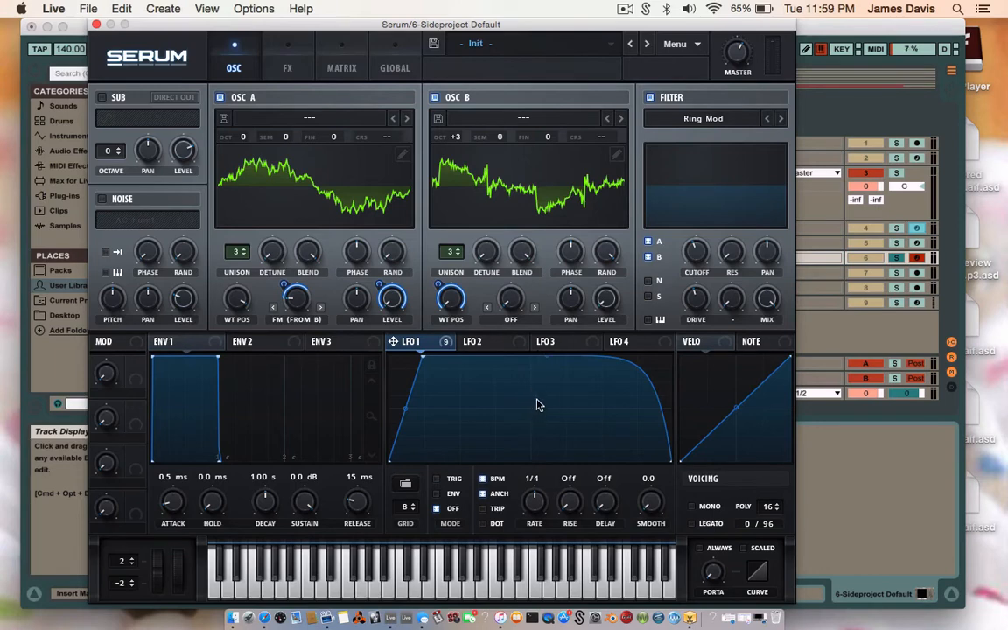
mouse_move(537, 404)
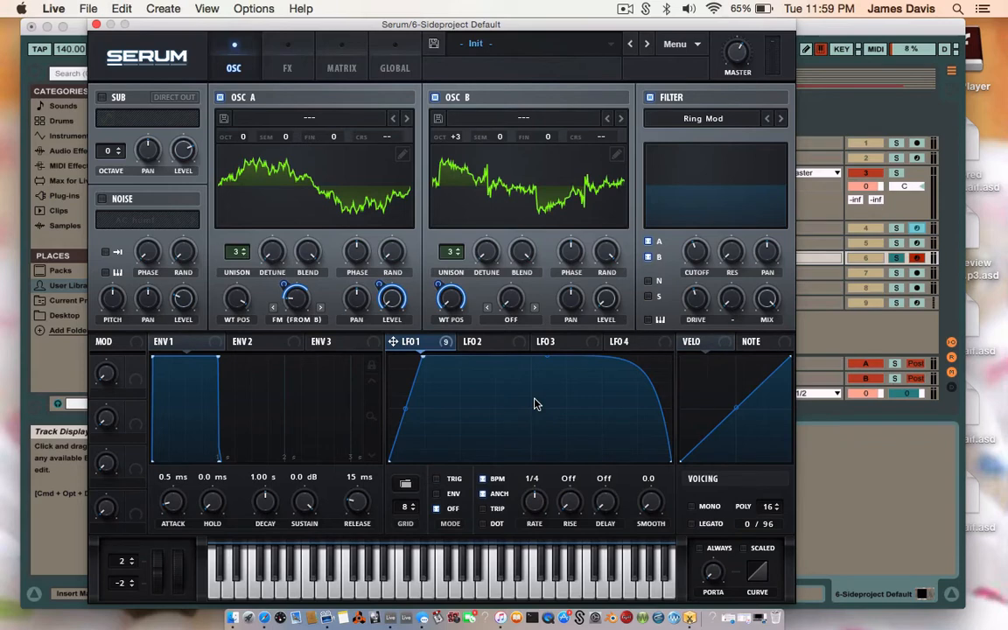
mouse_move(442, 483)
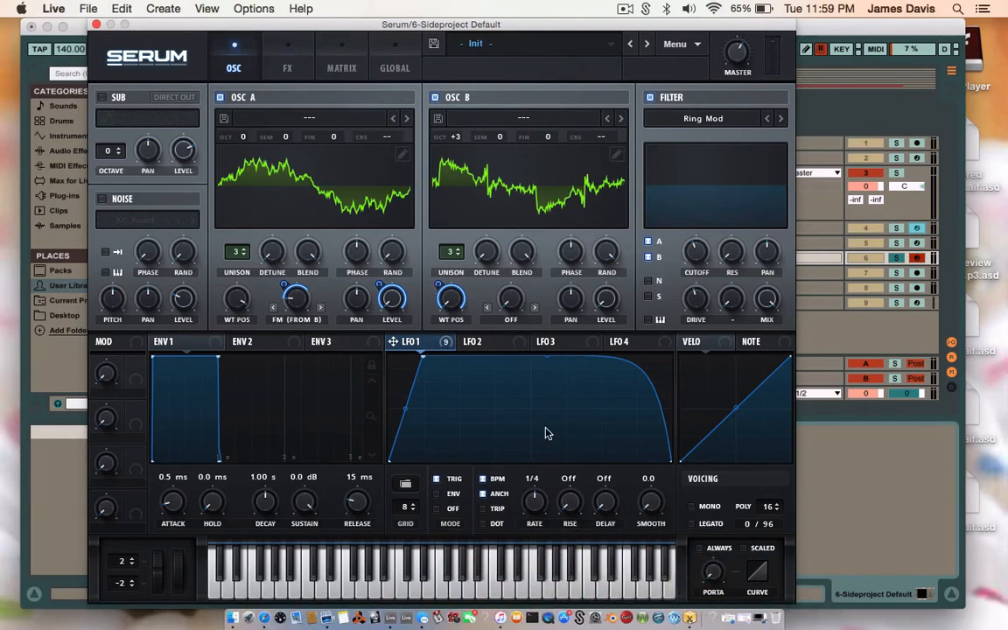
mouse_move(296, 296)
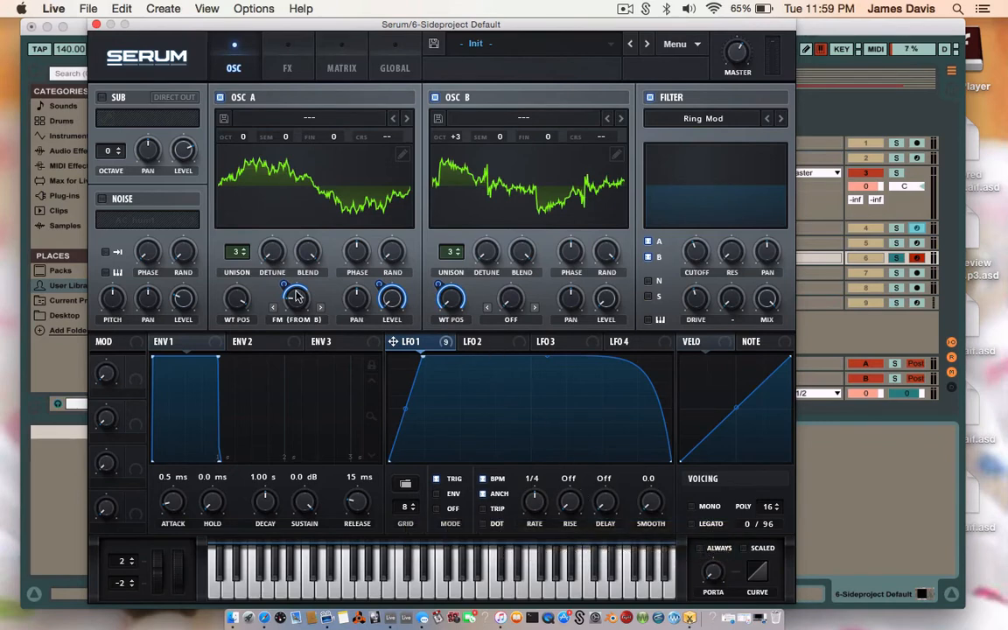
mouse_move(296, 79)
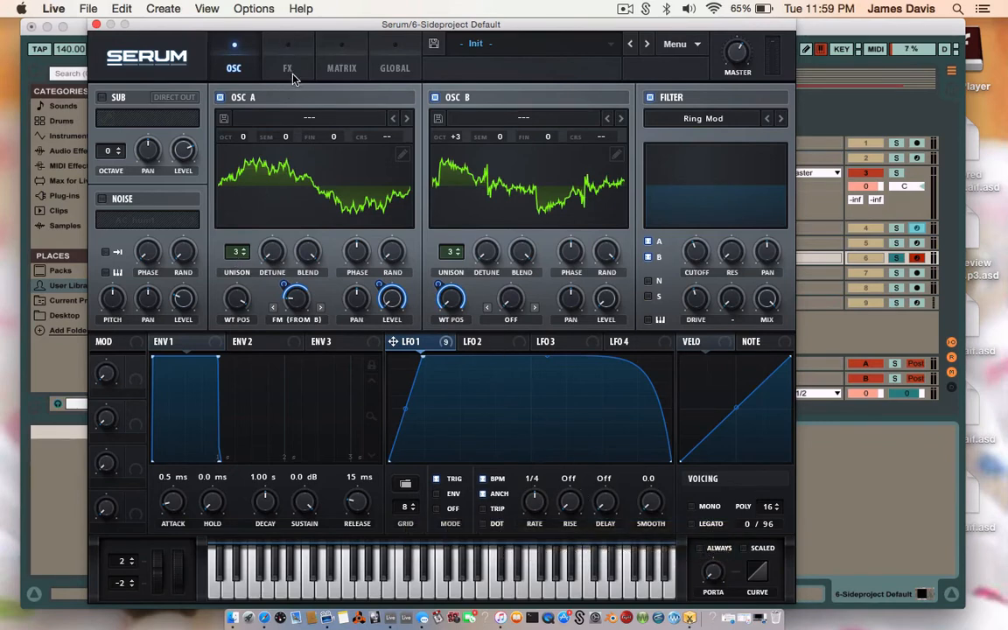
Show Serum's effects chain in place of the oscillator page
left_click(287, 67)
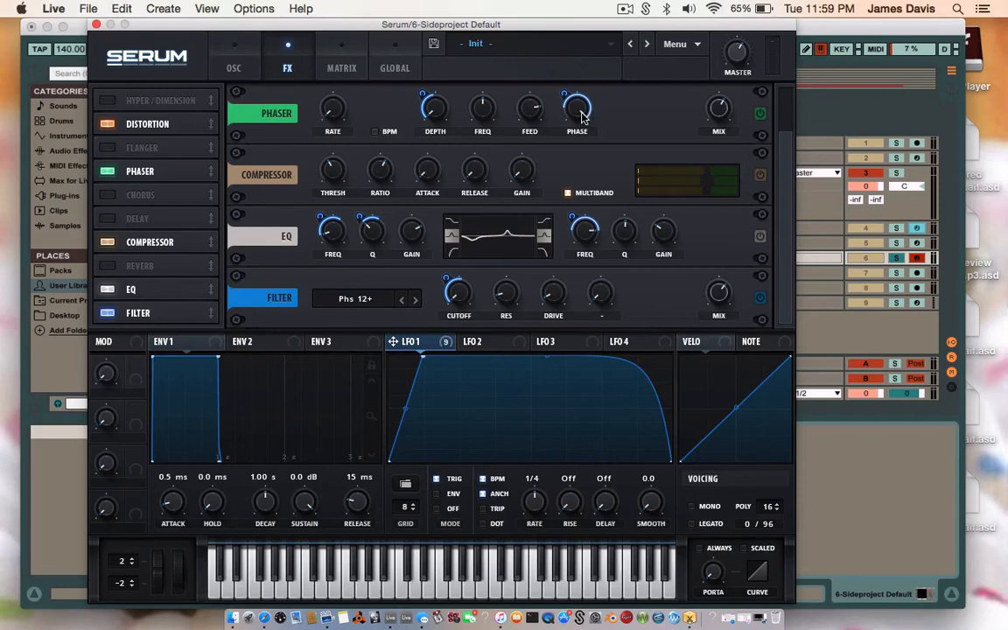
mouse_move(779, 168)
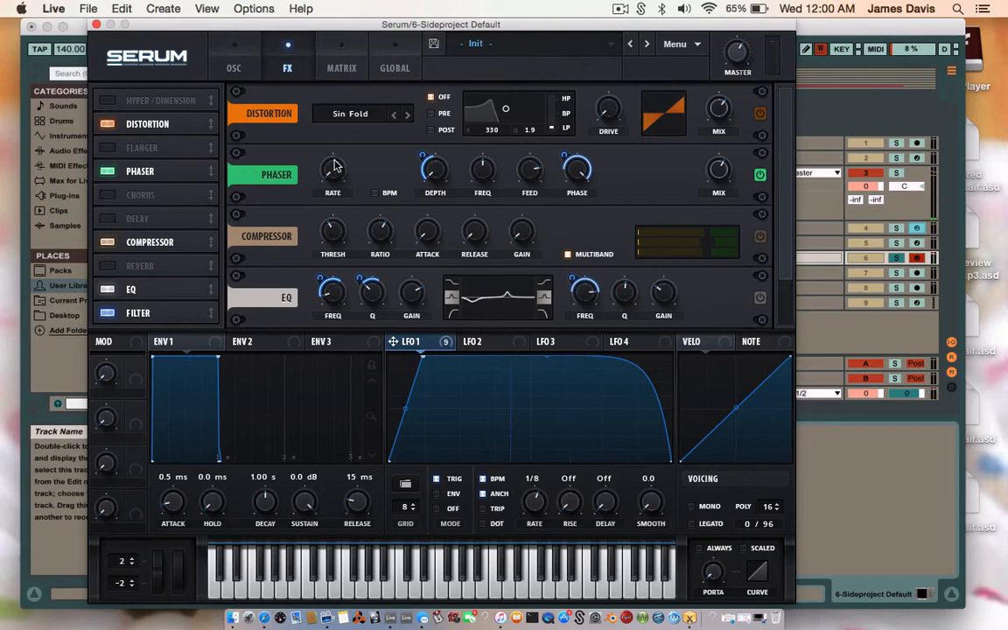
mouse_move(700, 165)
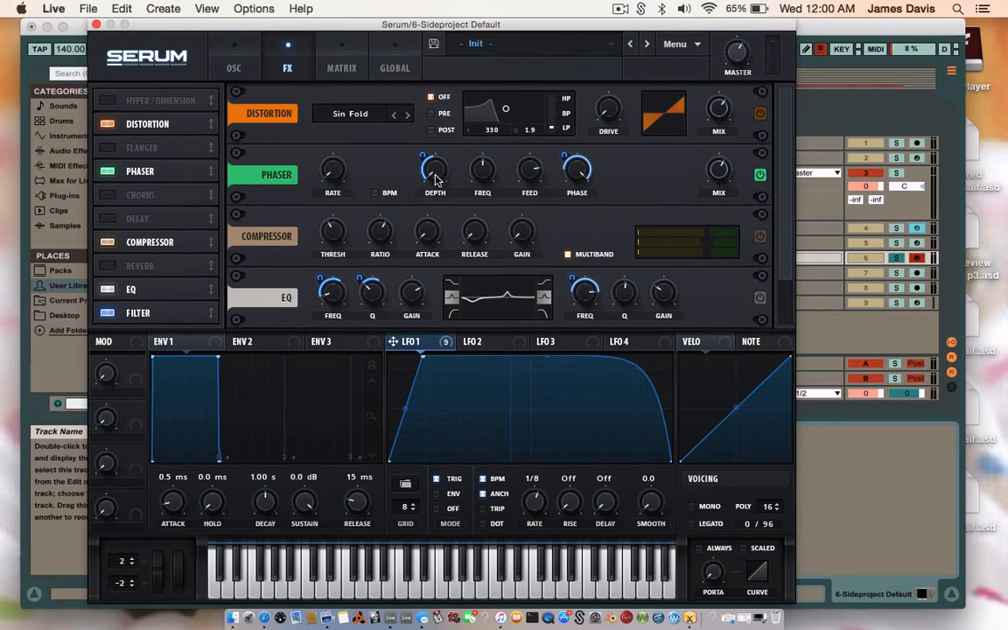
mouse_move(434, 164)
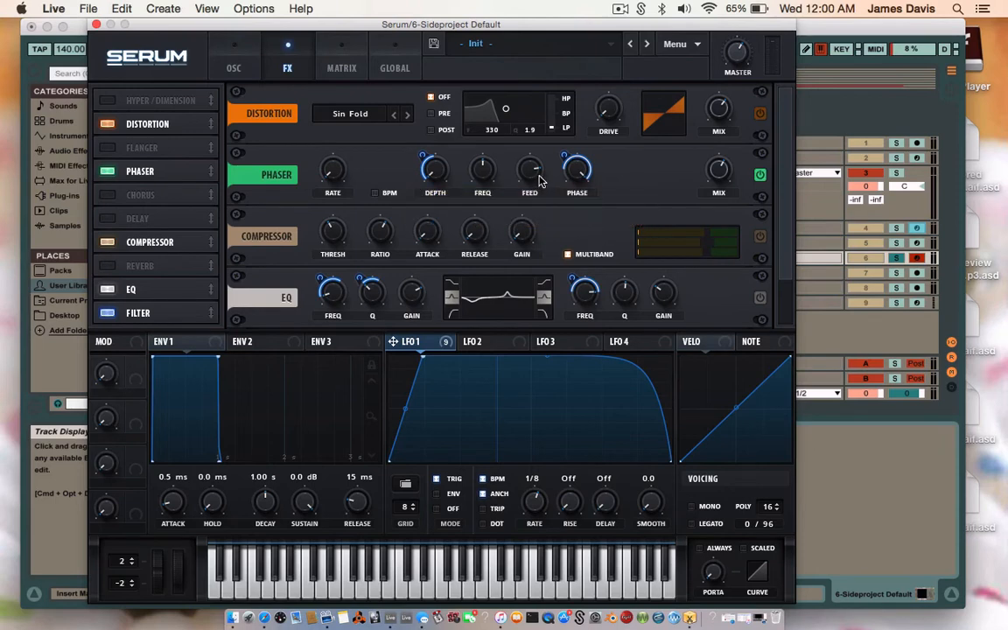
mouse_move(575, 187)
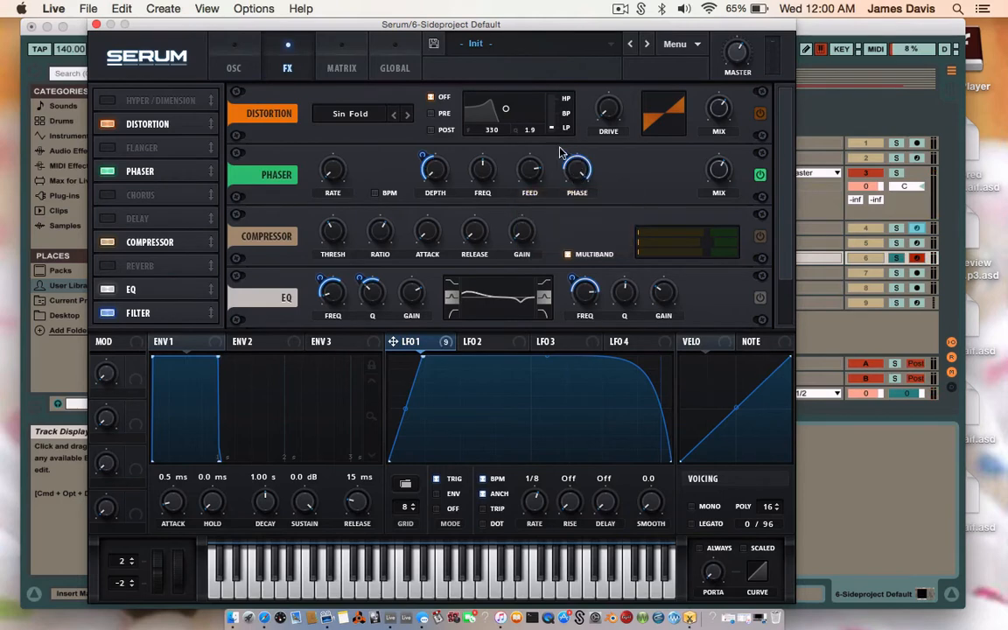
mouse_move(560, 154)
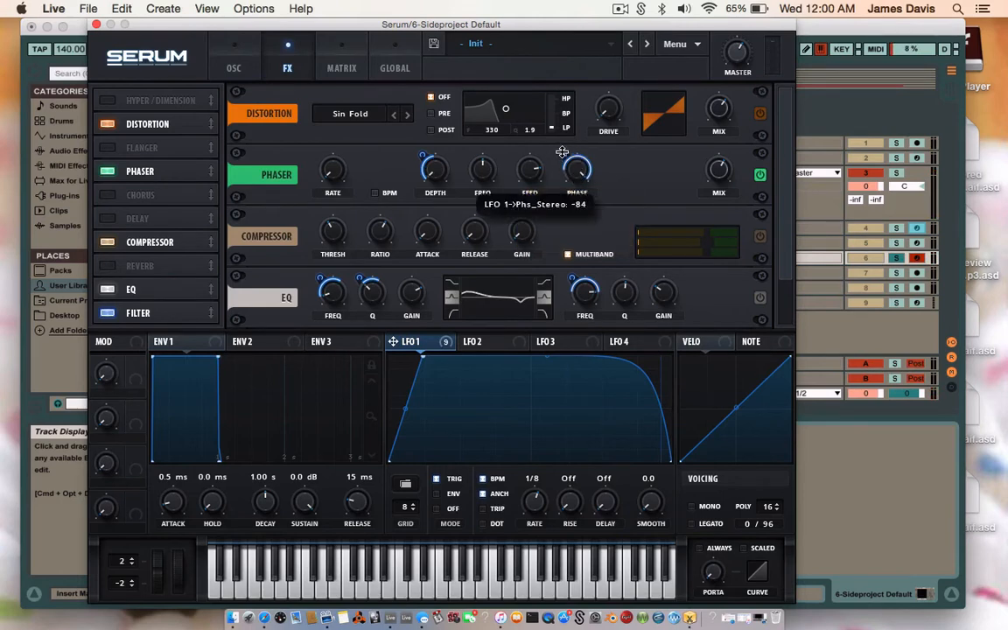
mouse_move(717, 167)
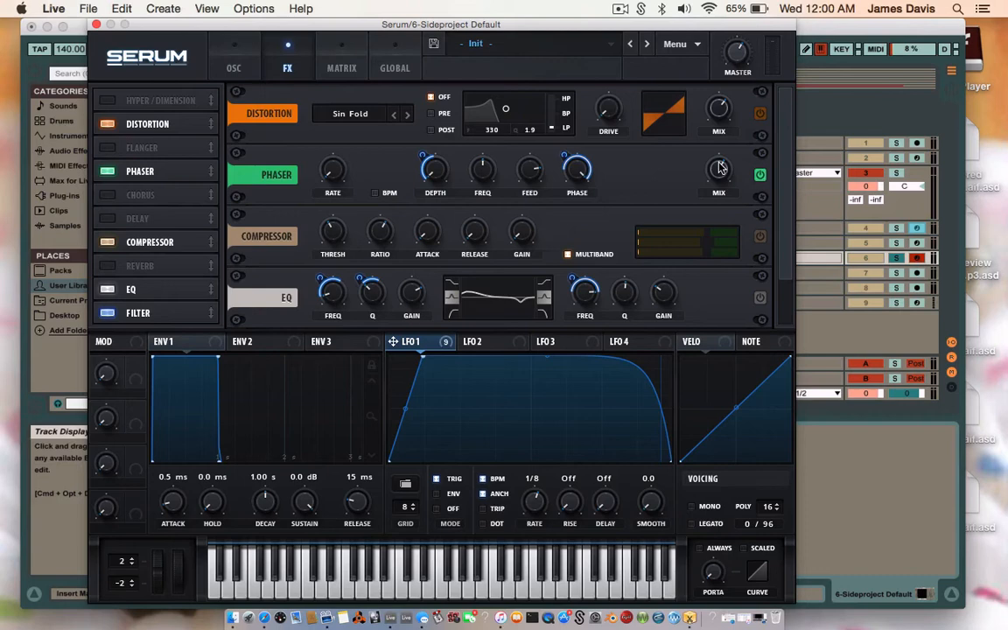
mouse_move(718, 168)
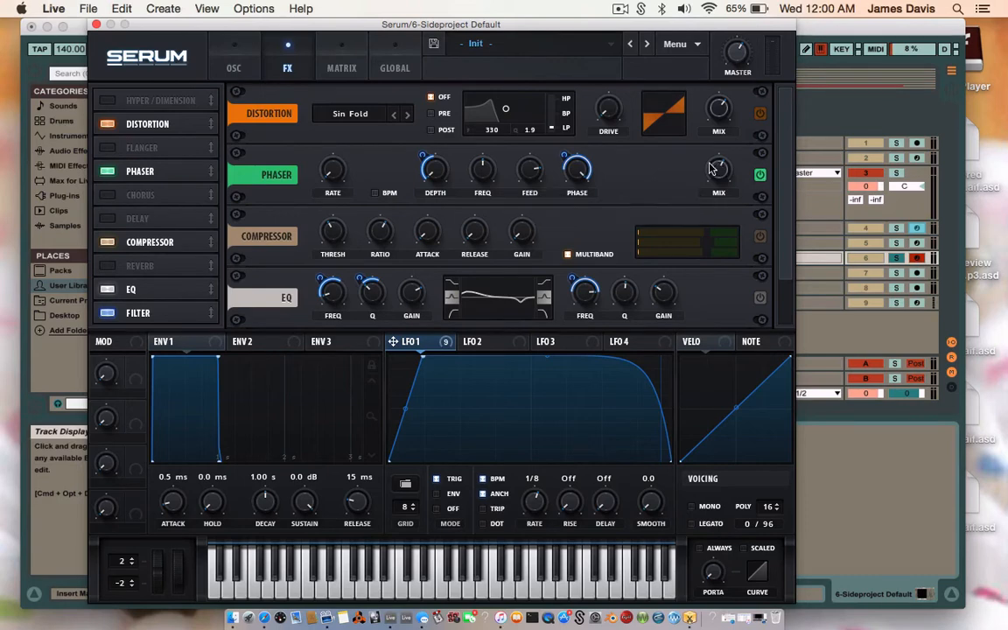
mouse_move(427, 231)
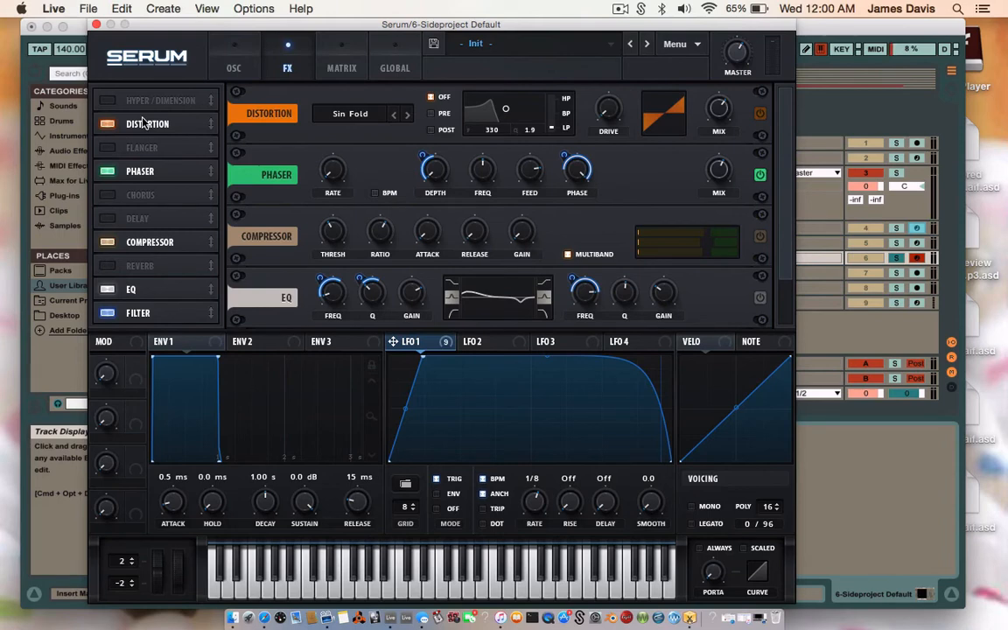
mouse_move(98, 126)
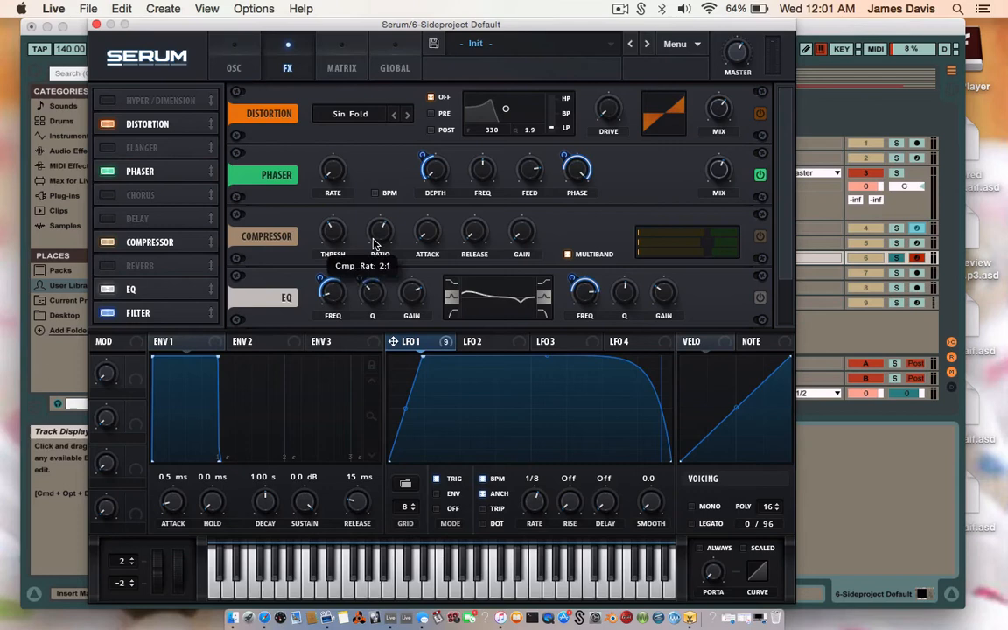
mouse_move(456, 241)
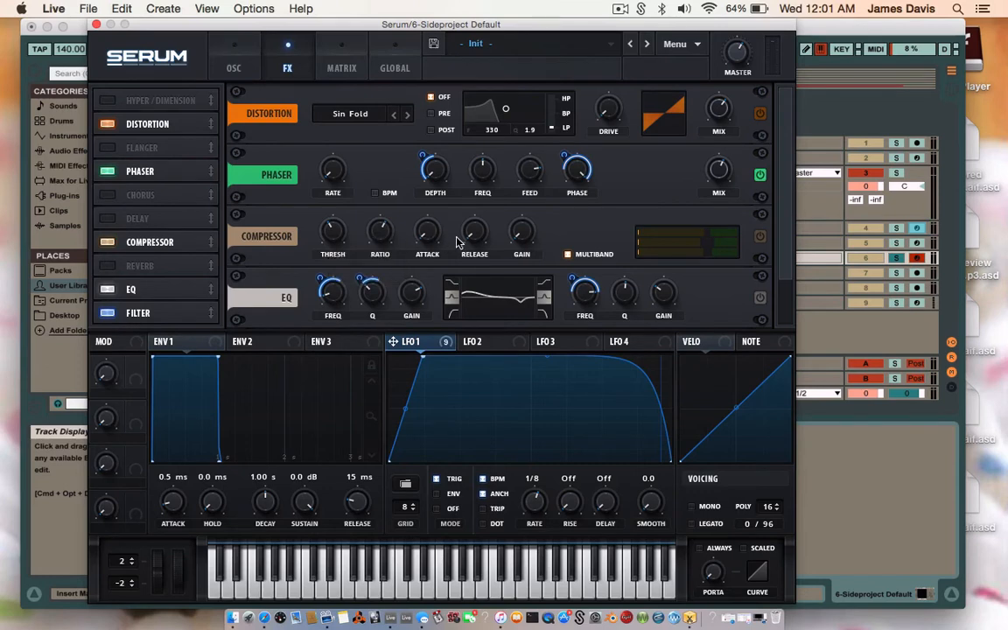
mouse_move(529, 263)
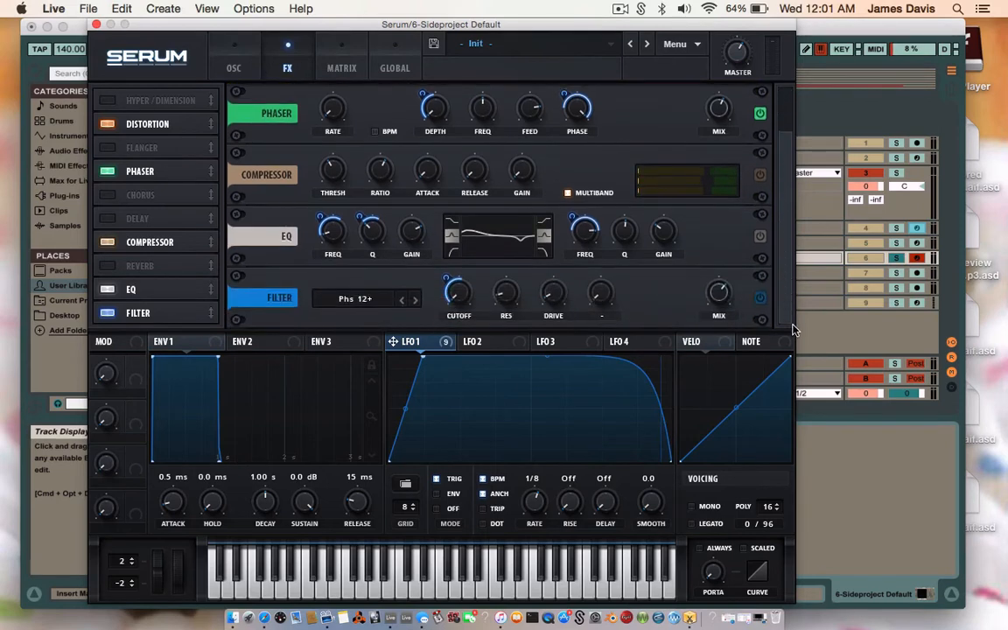
mouse_move(790, 304)
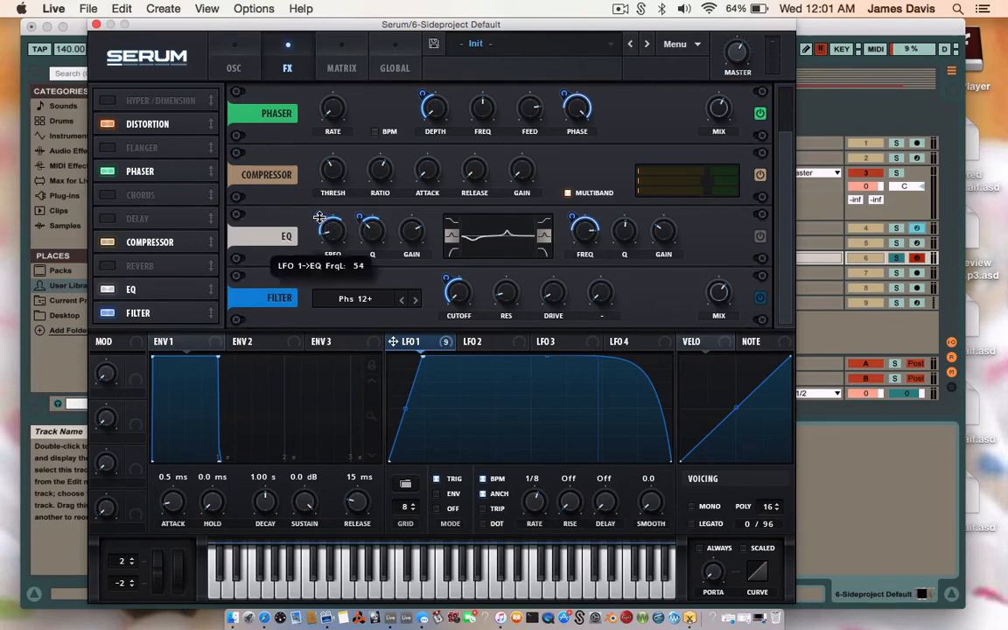
Route LFO 1 to the EQ's low-band frequency at about 54
left_click_drag(333, 231, 331, 236)
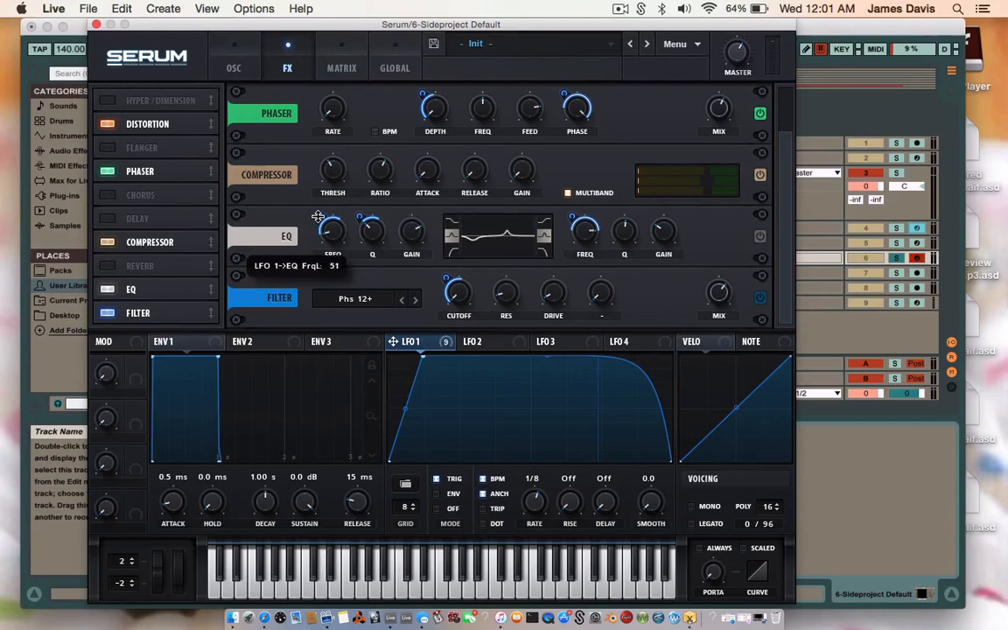
mouse_move(347, 220)
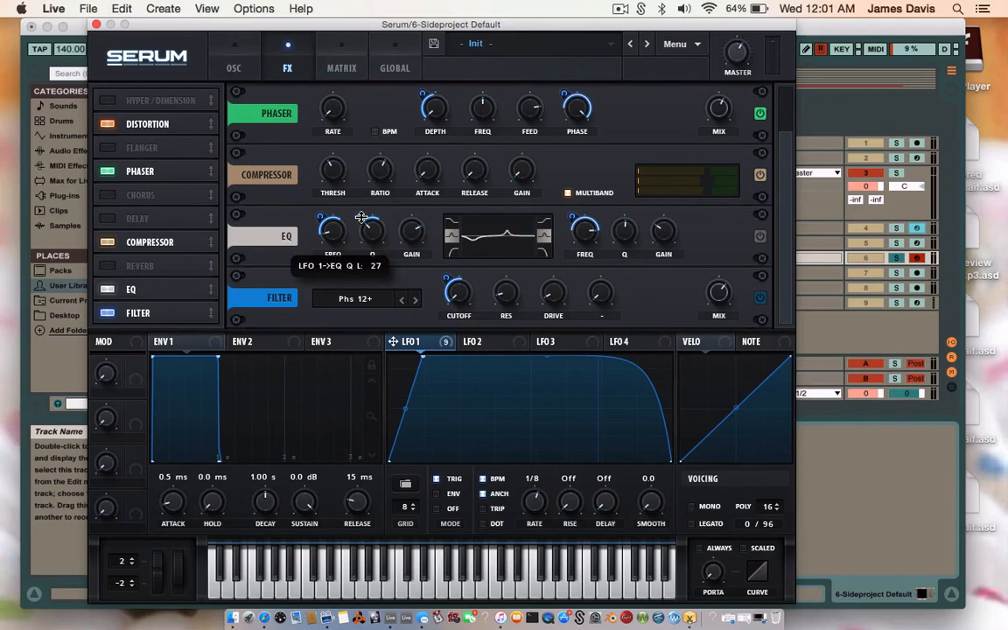
mouse_move(406, 238)
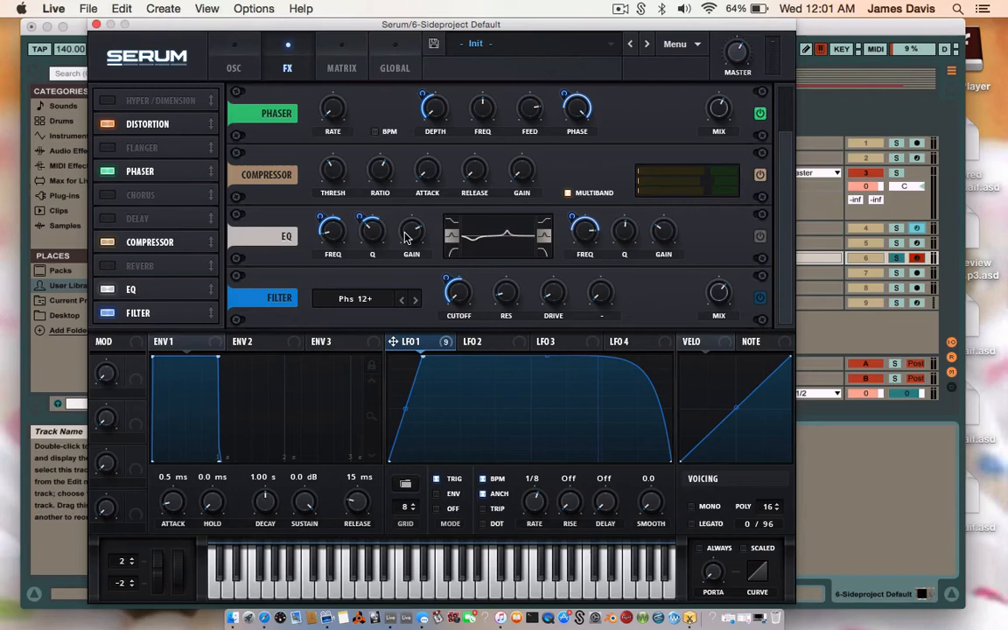
mouse_move(607, 205)
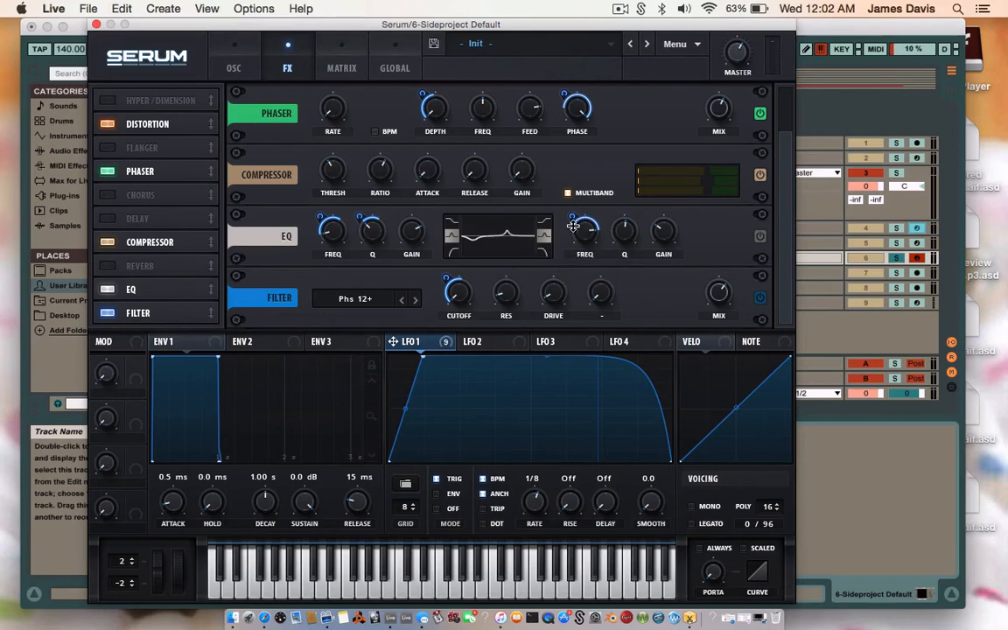
mouse_move(574, 224)
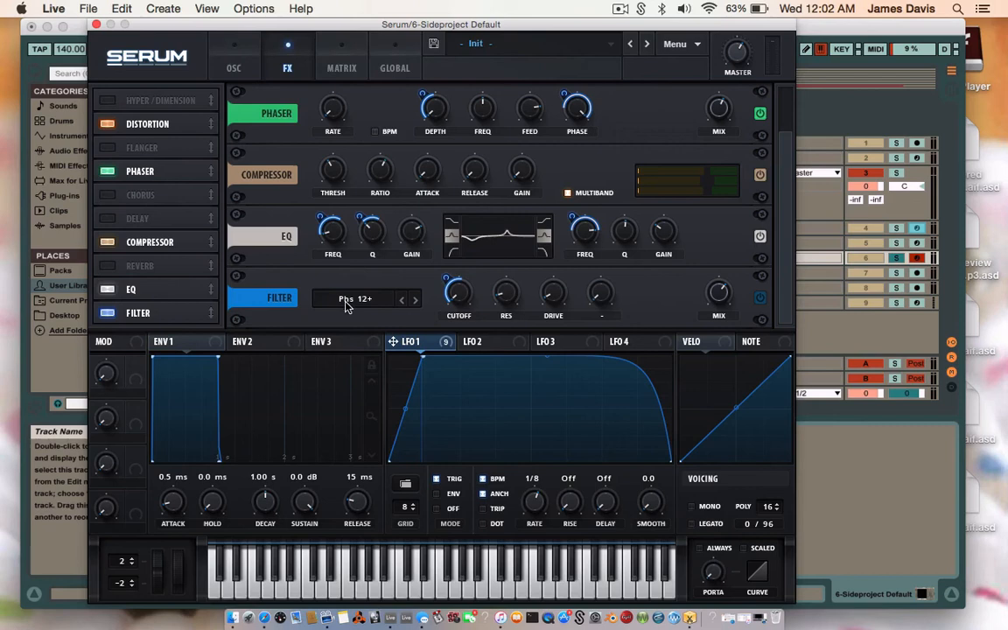
left_click(353, 298)
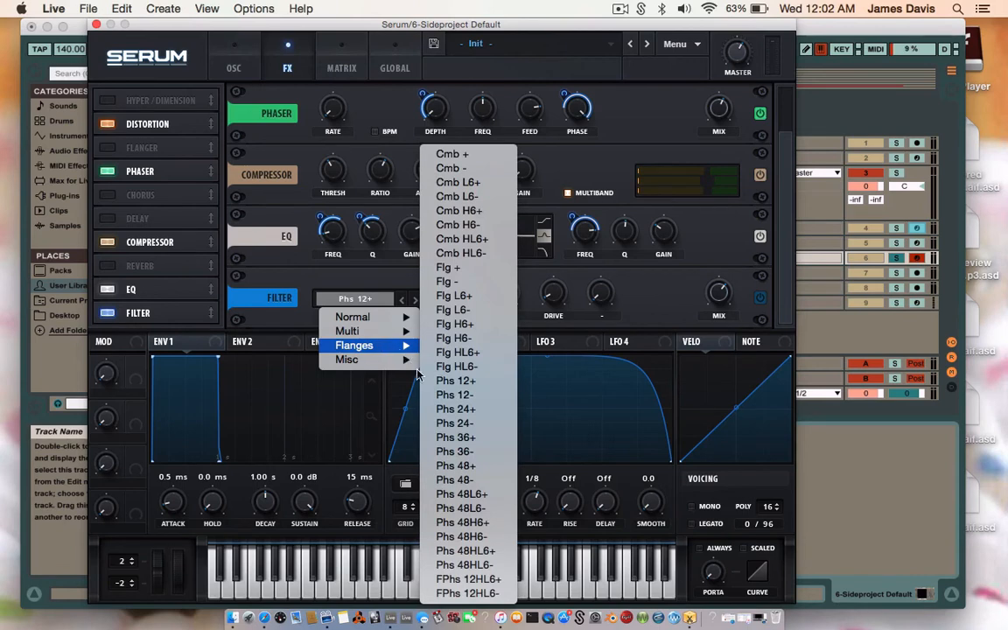
mouse_move(381, 354)
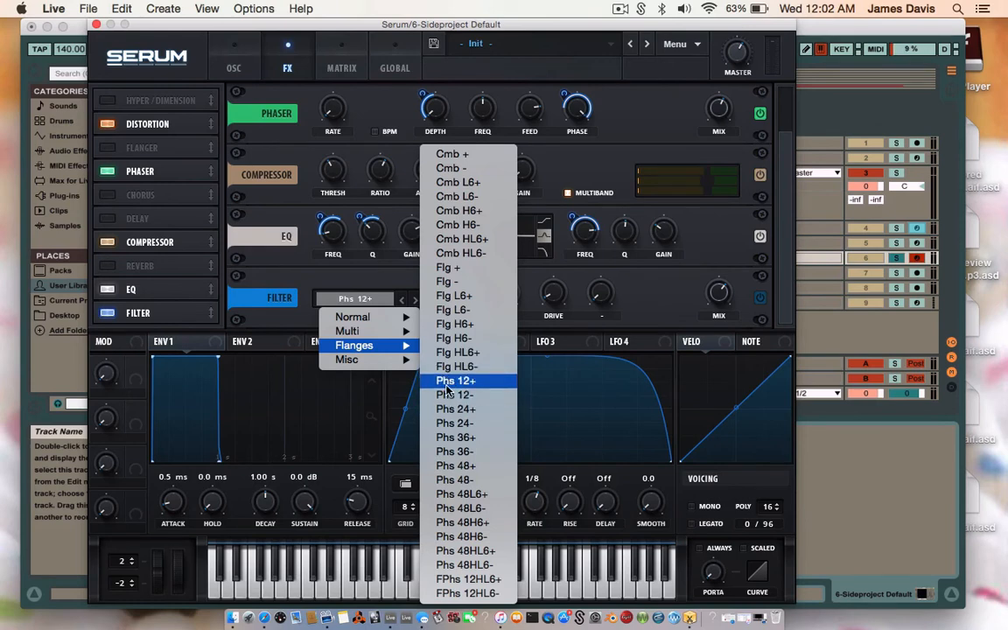
left_click(455, 379)
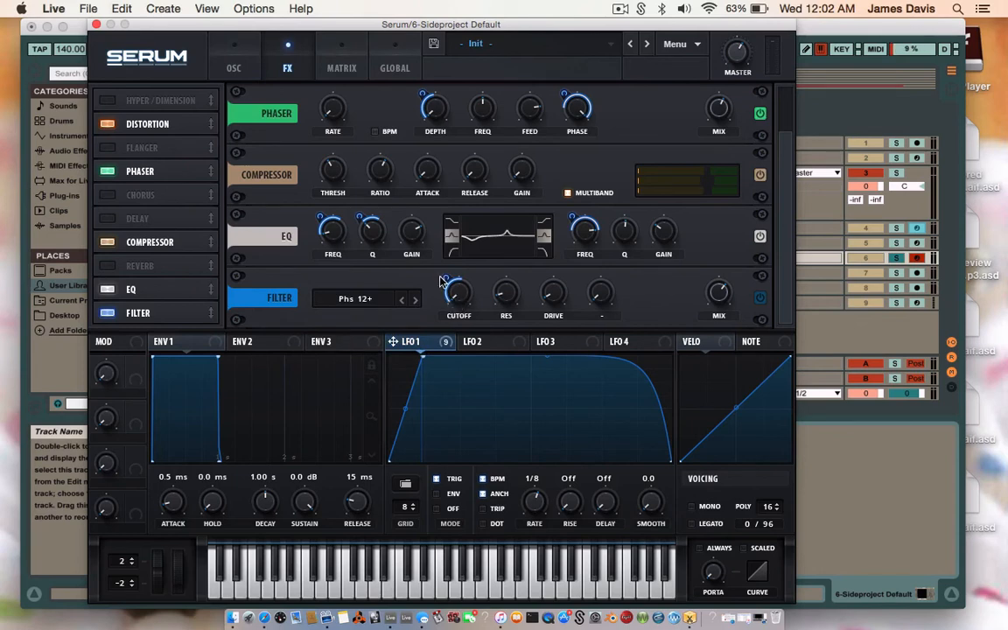
mouse_move(441, 278)
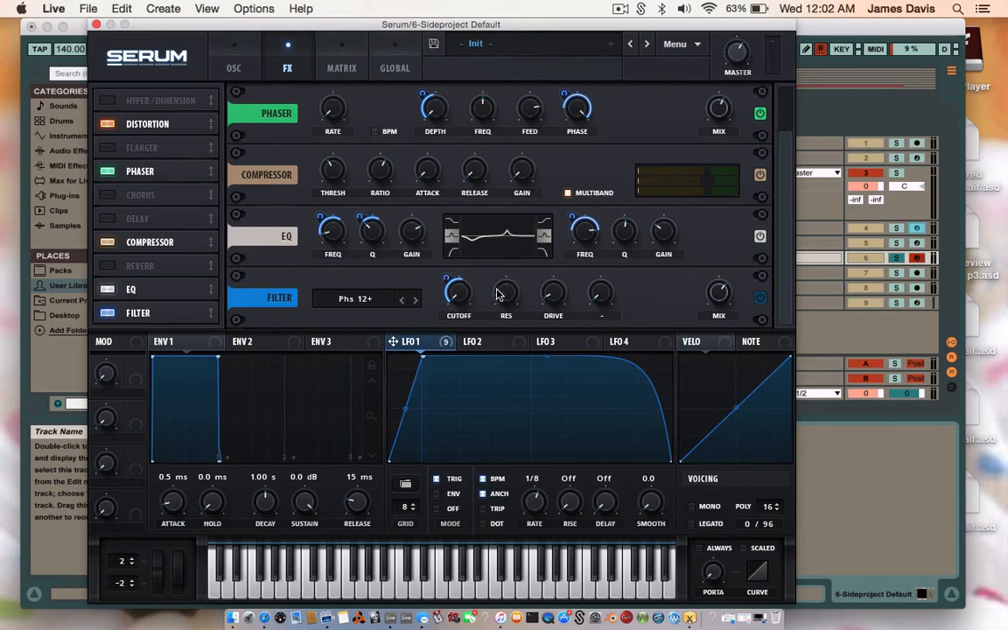
mouse_move(552, 303)
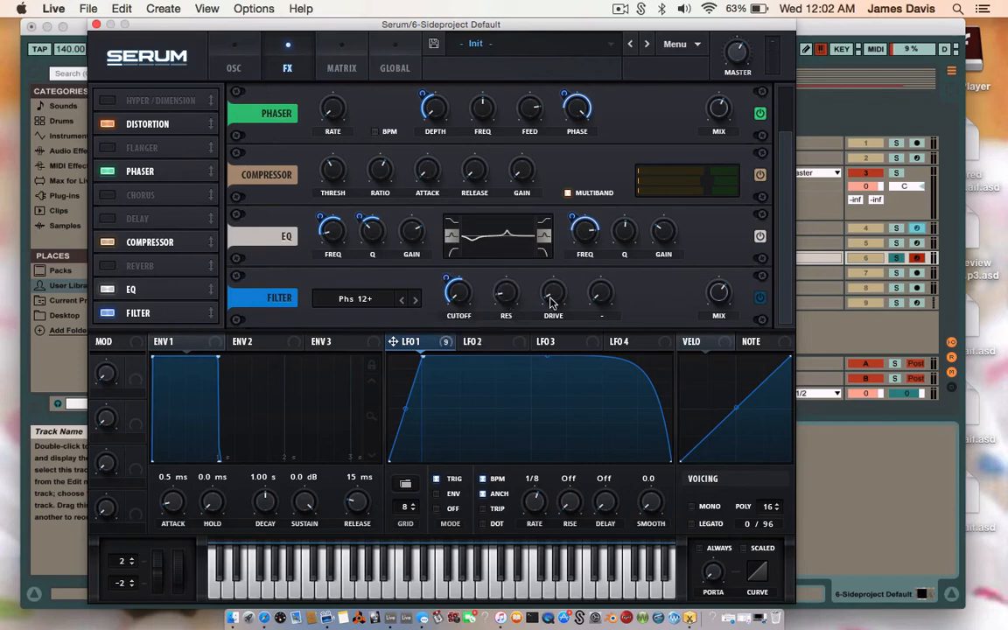
mouse_move(751, 294)
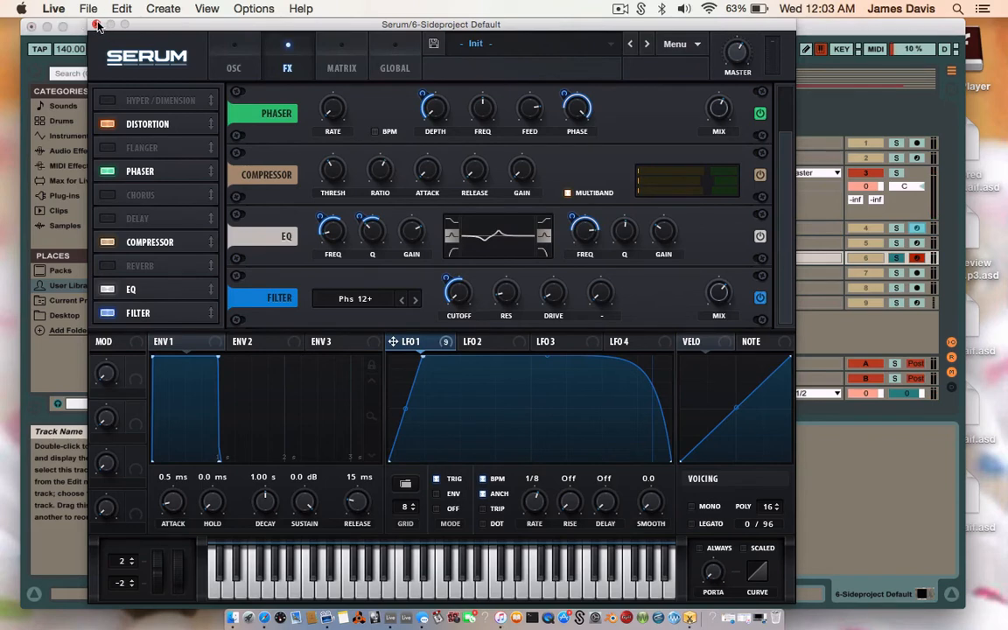
left_click(99, 25)
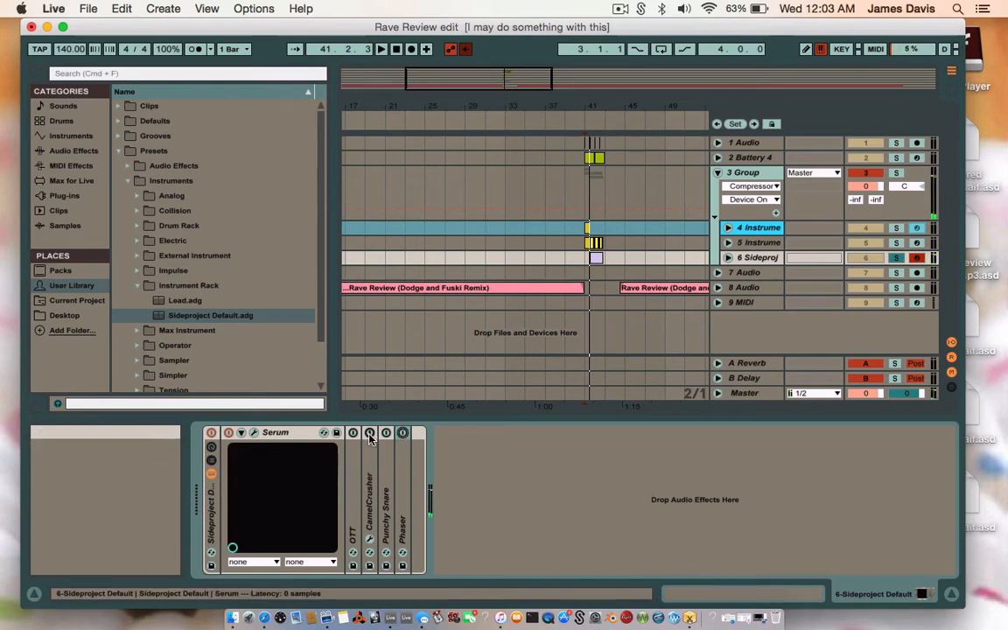
Unfold the OTT multiband compressor in the bass track's chain
left_click(385, 432)
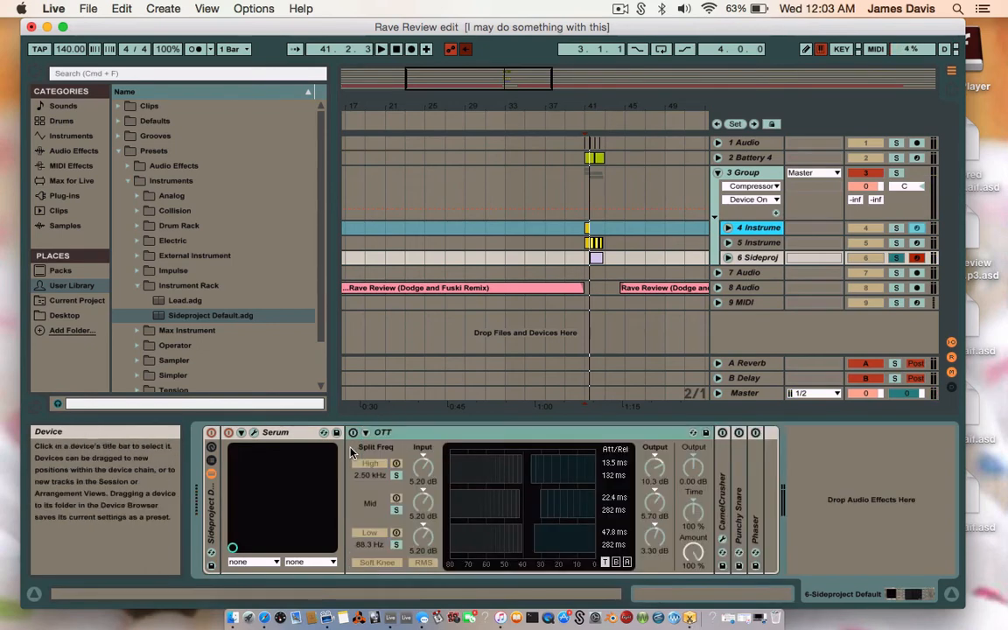
Fold OTT away and open the CamelCrusher device
left_click(354, 432)
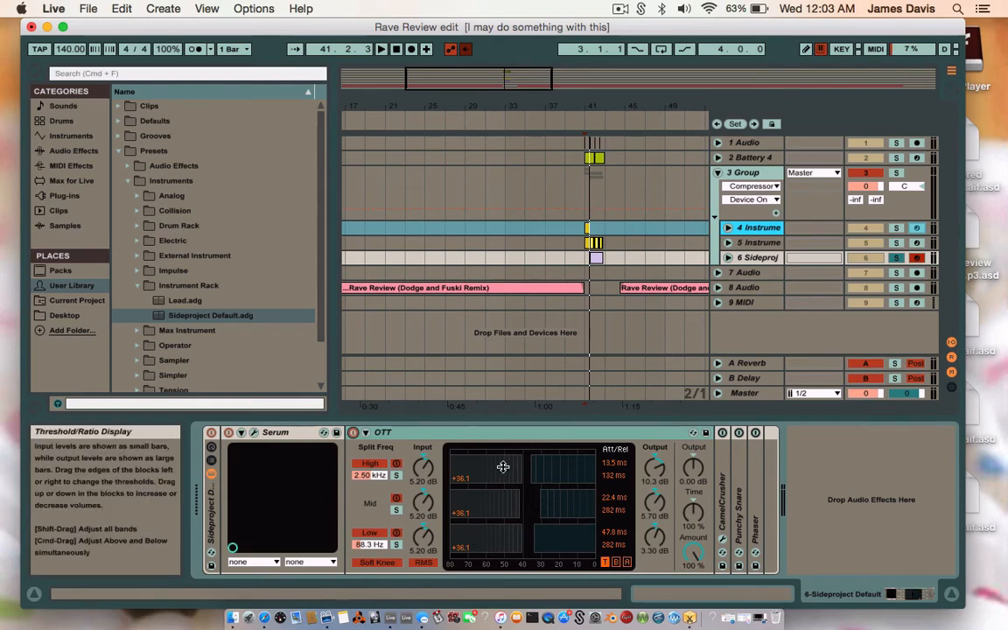
mouse_move(569, 473)
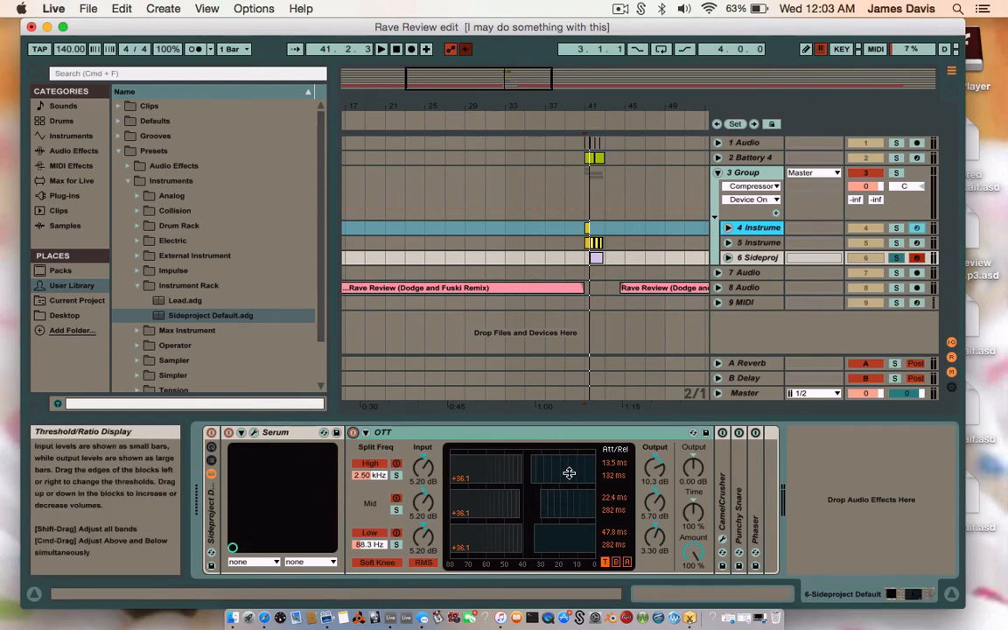
mouse_move(539, 536)
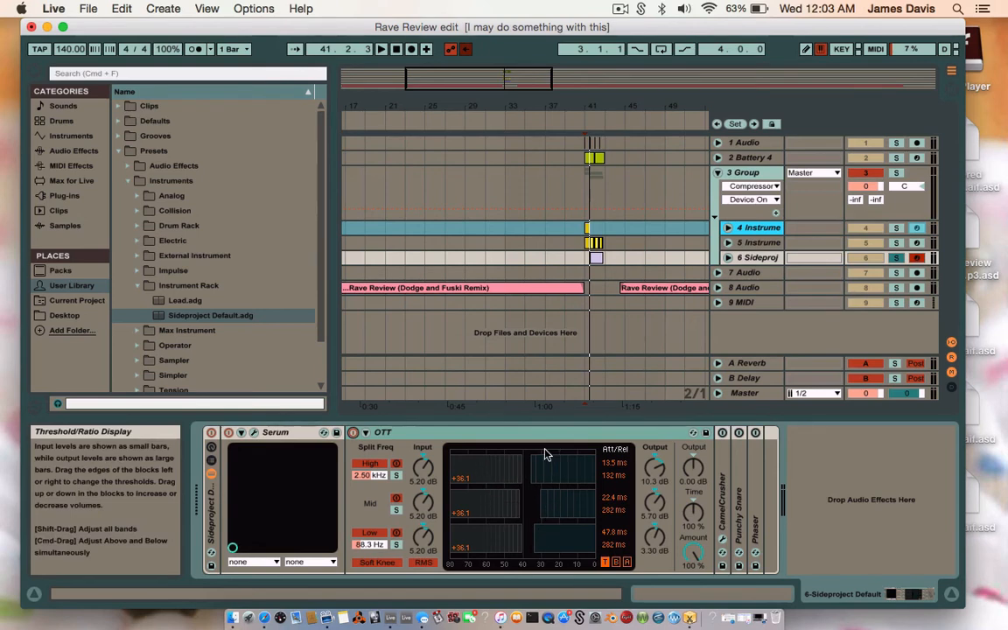
mouse_move(525, 507)
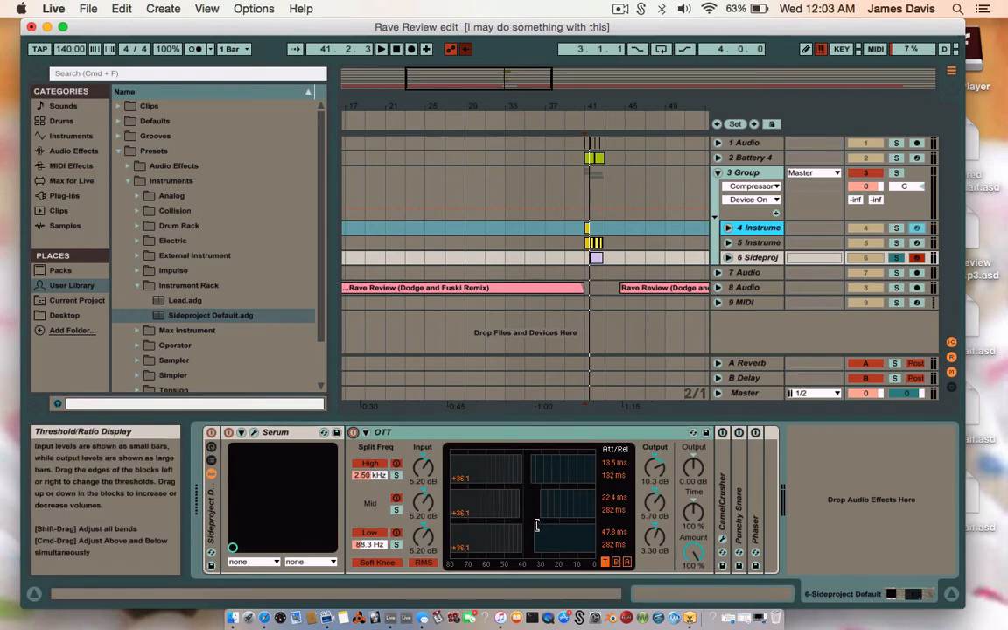
mouse_move(420, 444)
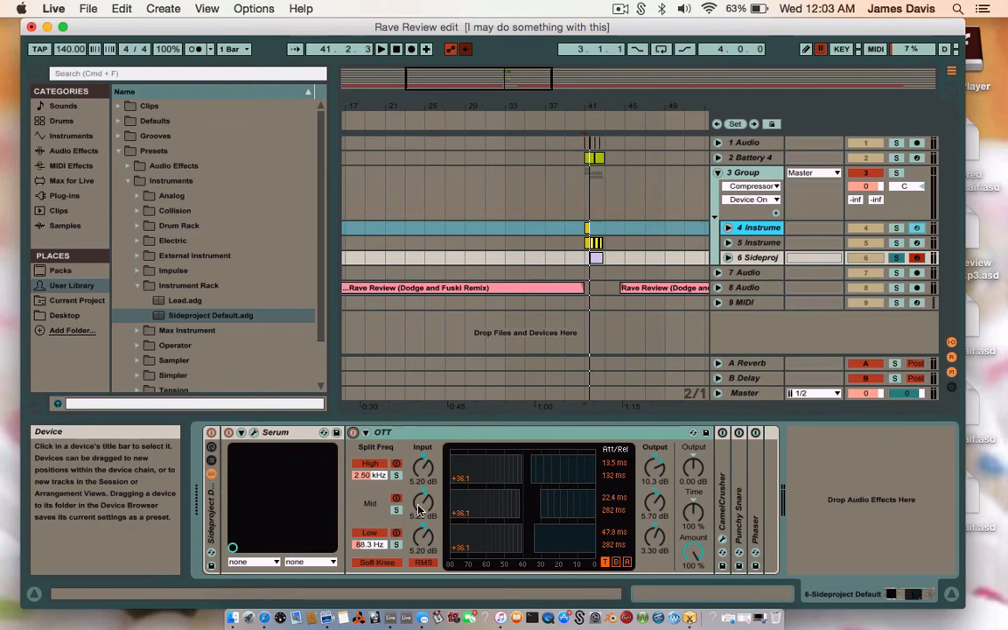
mouse_move(514, 535)
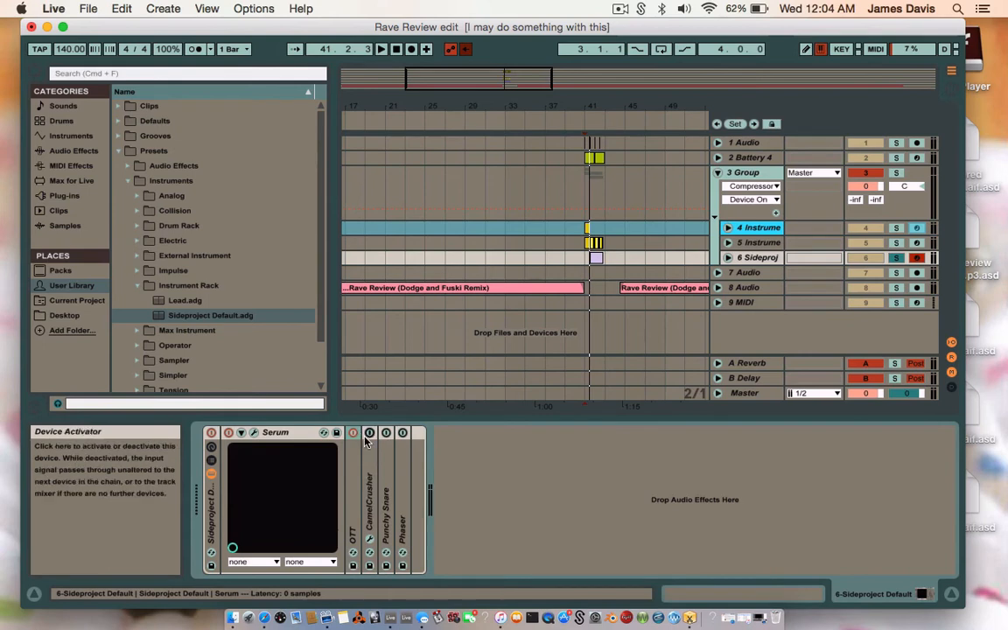
mouse_move(359, 441)
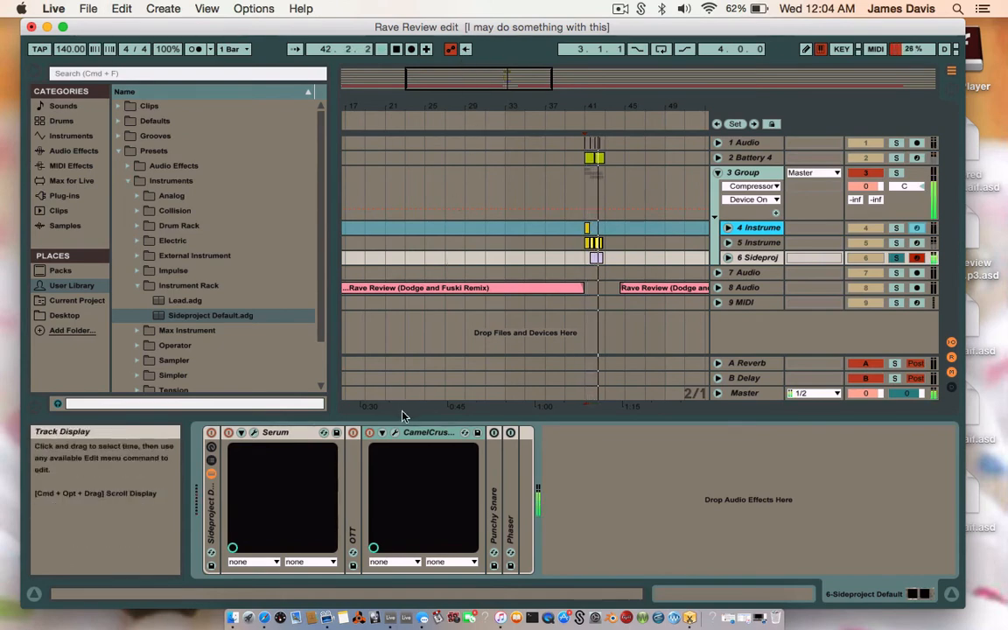
left_click(381, 433)
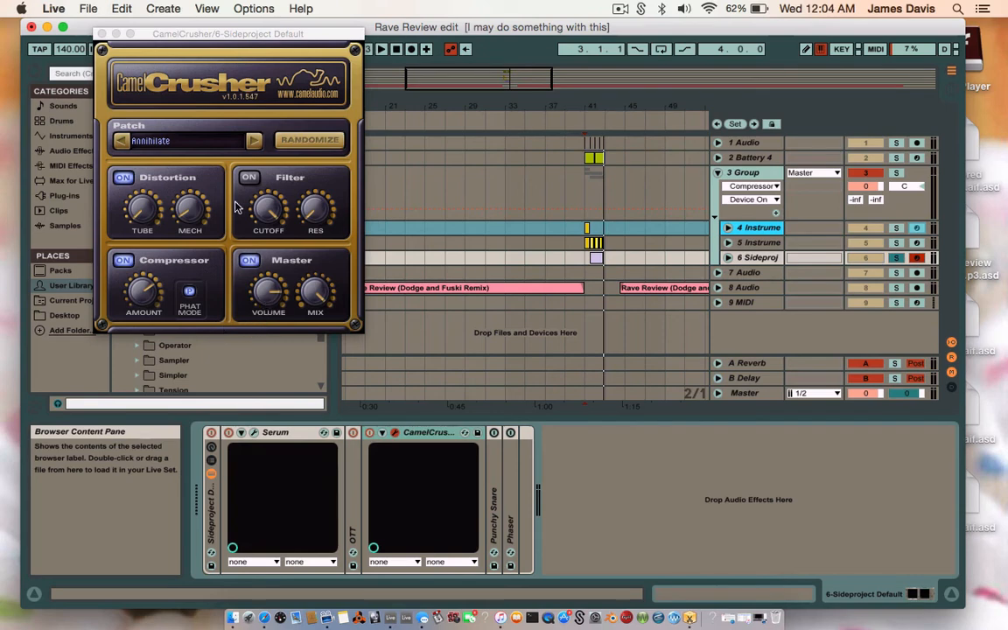
mouse_move(211, 184)
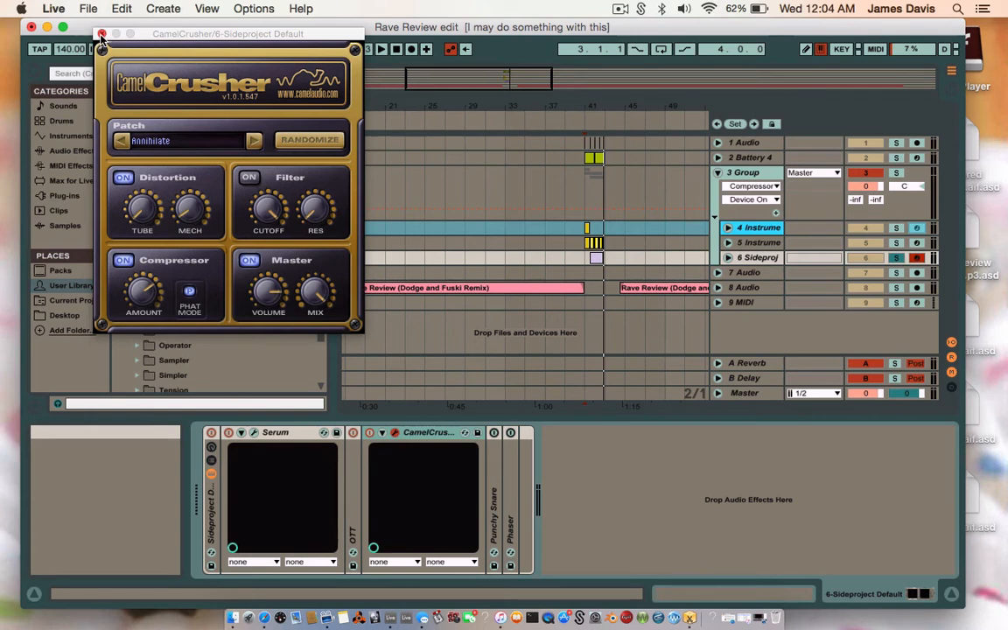
mouse_move(60, 269)
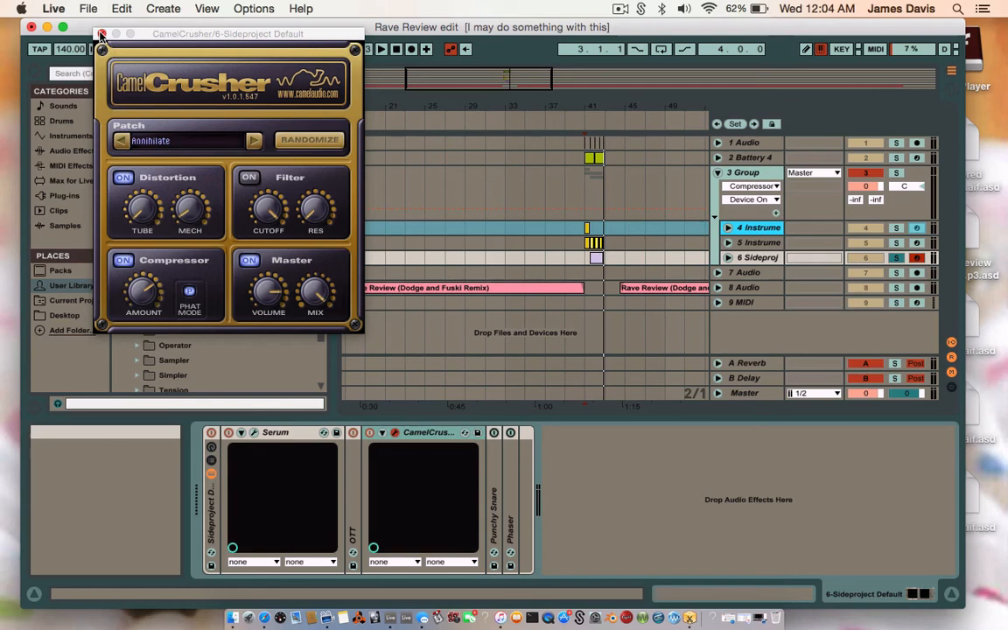
Close the CamelCrusher window after reviewing its settings
left_click(102, 35)
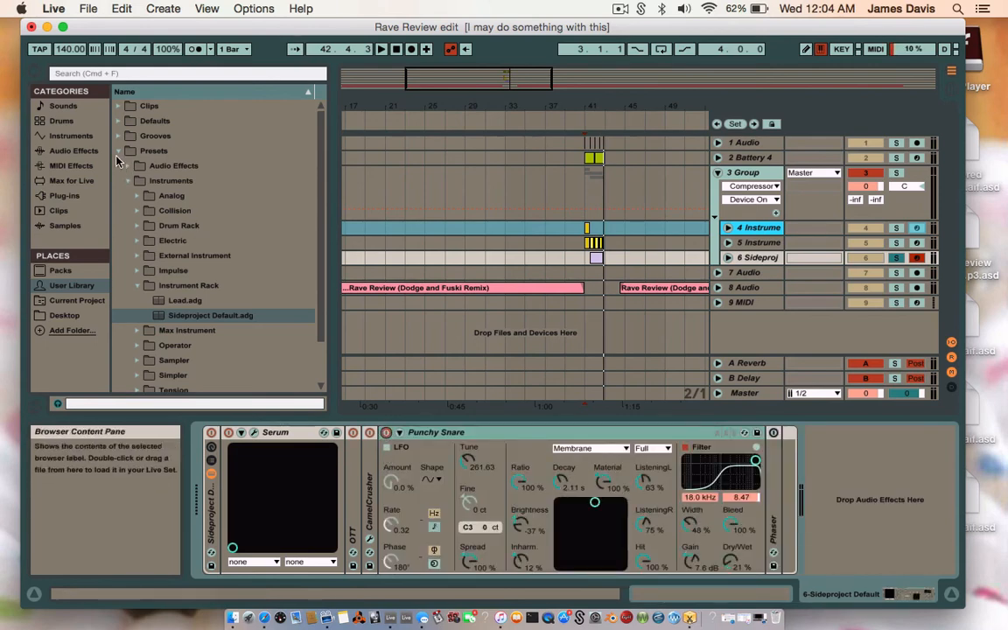
Unfold Corpus and list the Audio Effects > Corpus presets such as Punchy Snare
left_click(70, 165)
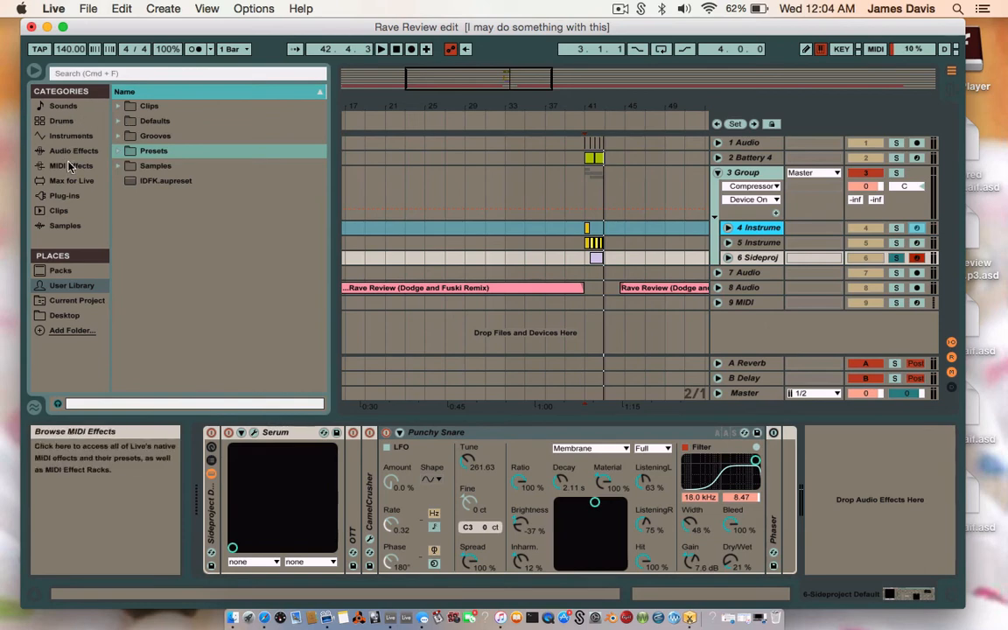
left_click(74, 150)
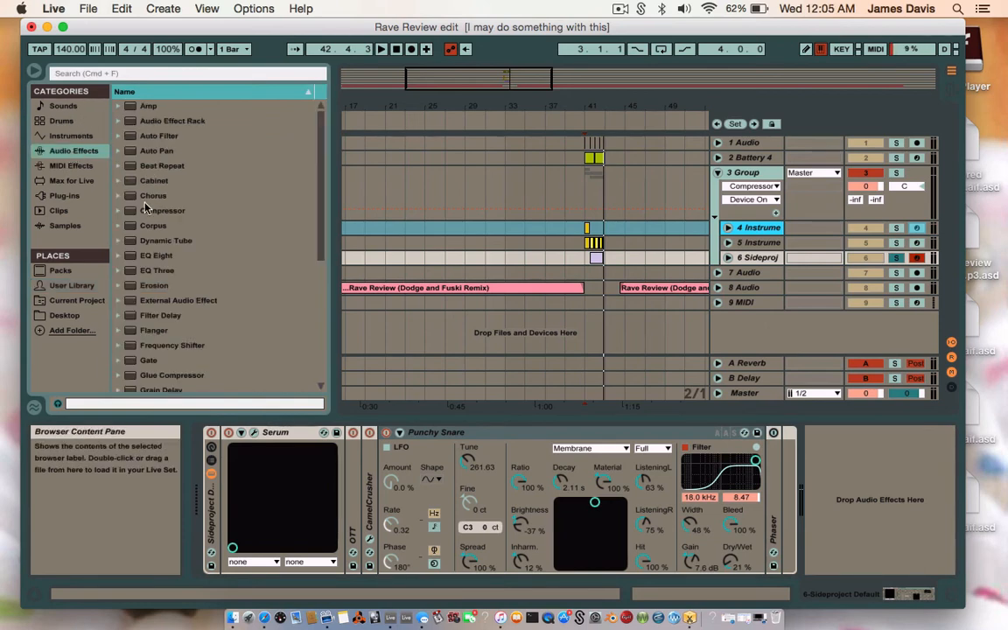
left_click(119, 224)
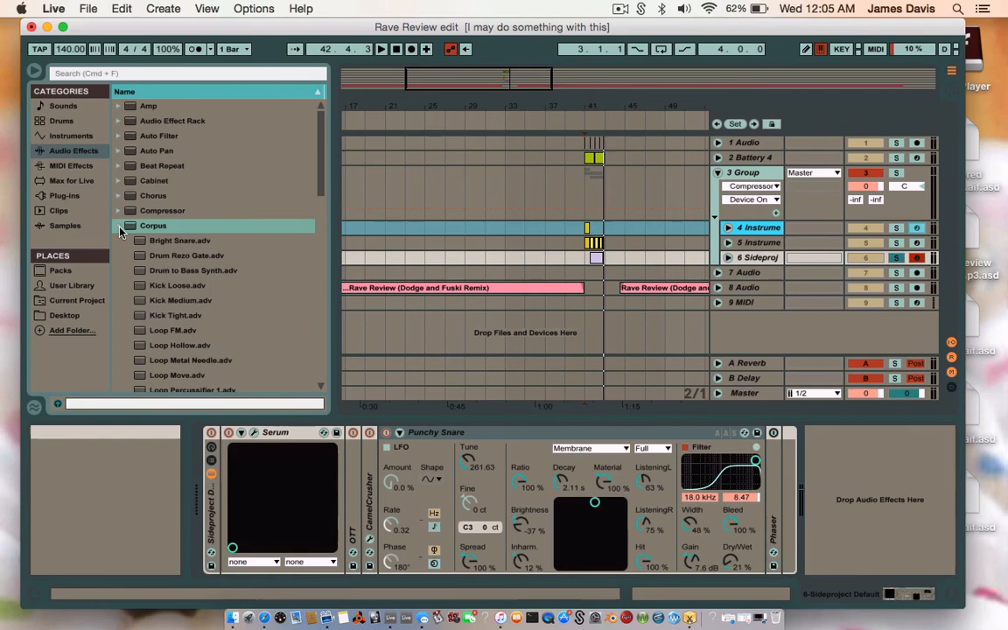
scroll("down", 3)
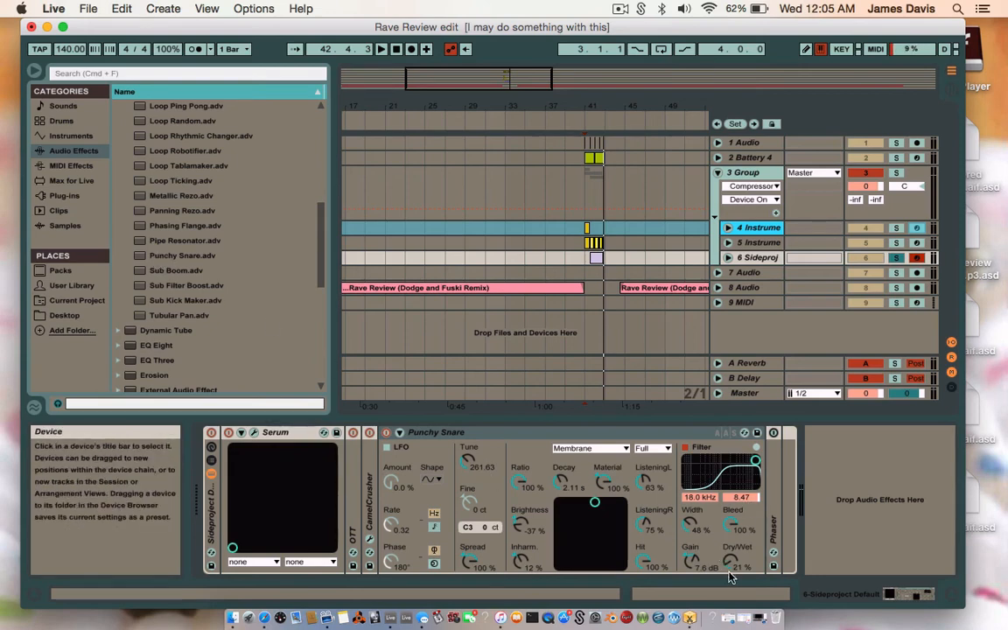
mouse_move(669, 436)
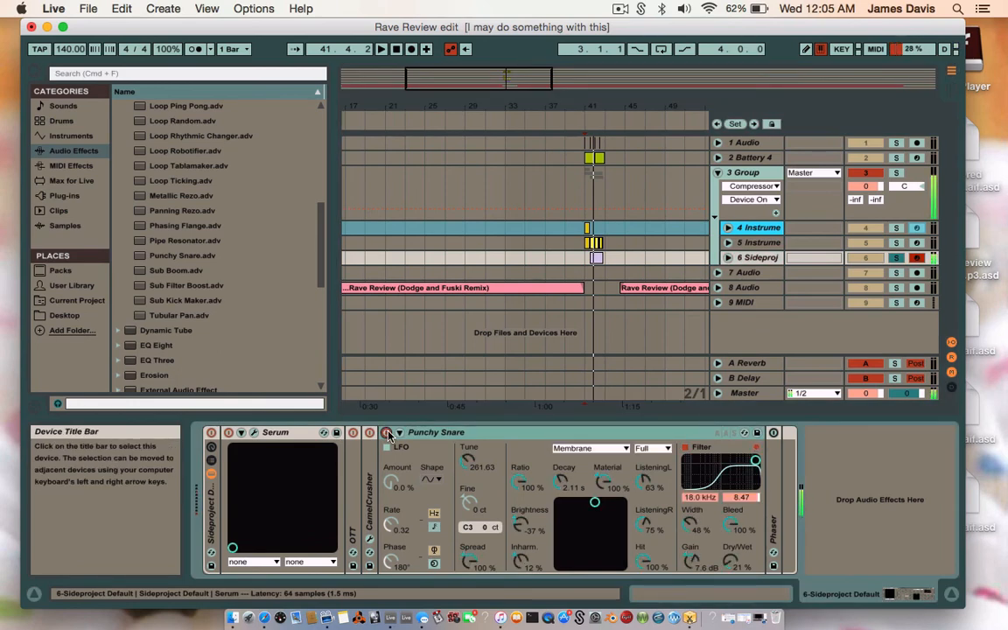
Fold Corpus and unfold the Phaser at the end of the chain to show its settings
left_click(774, 432)
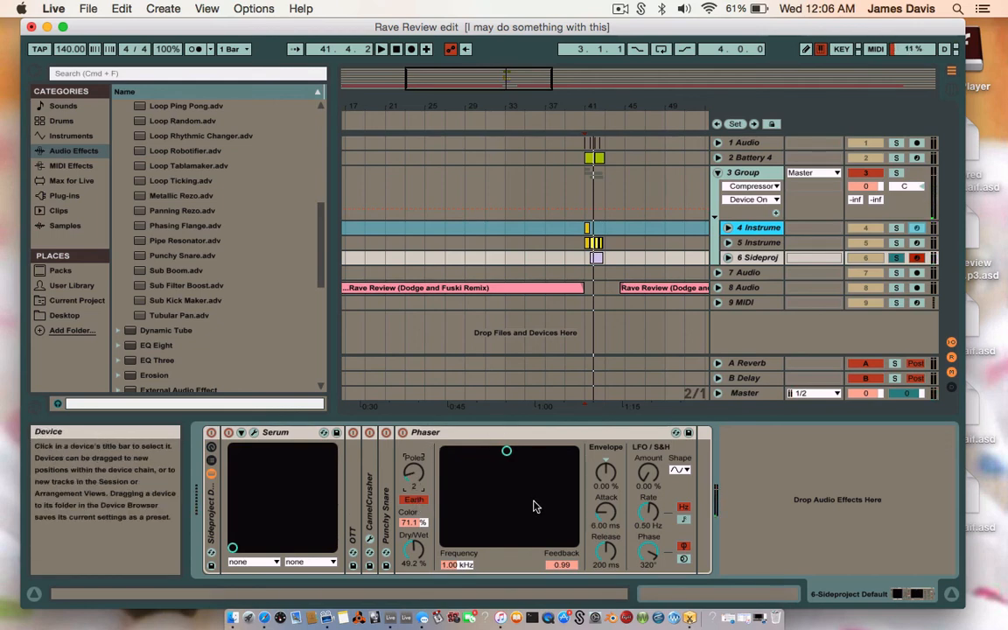
left_click(423, 430)
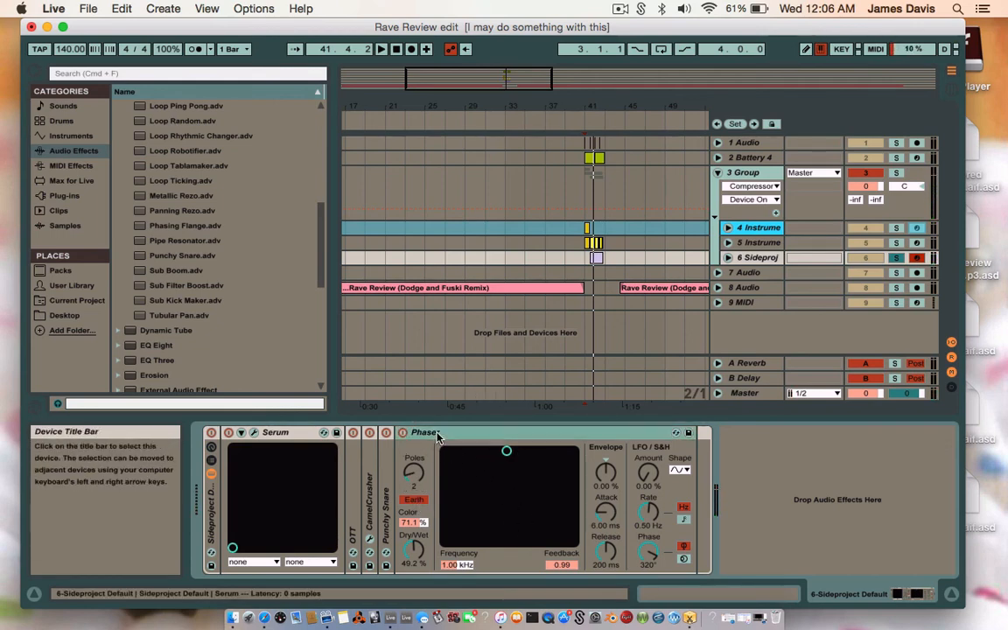